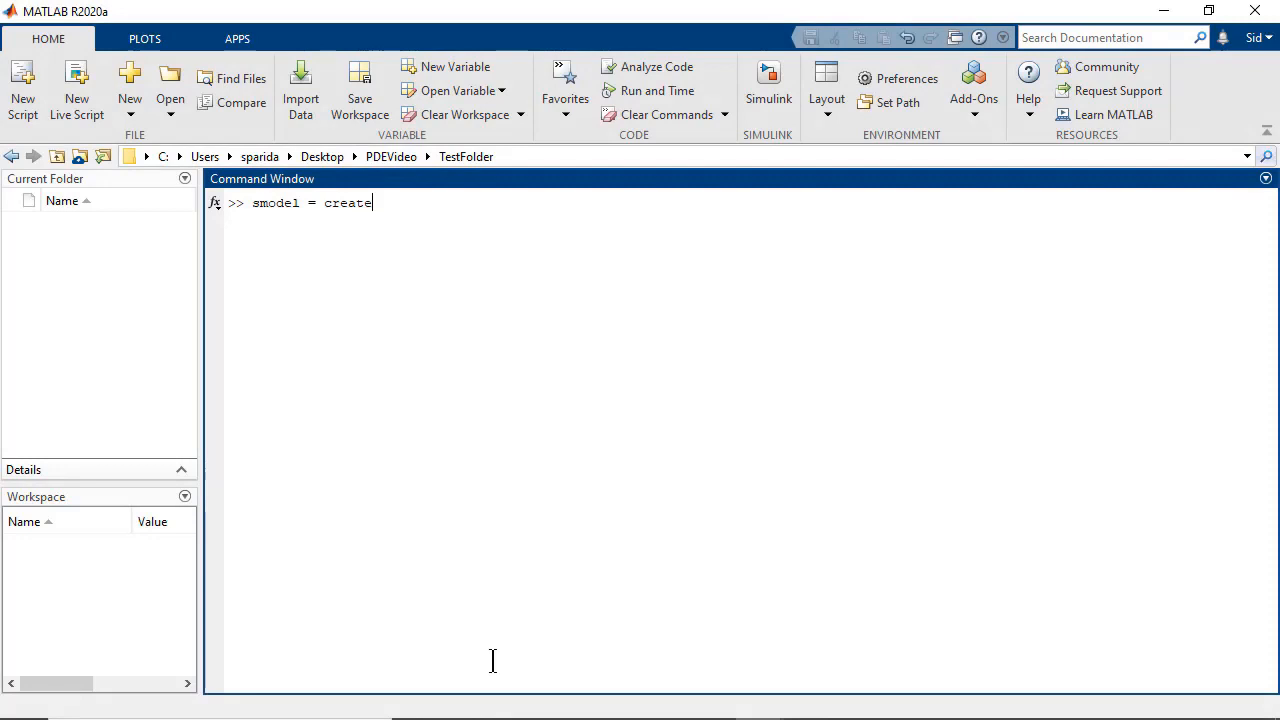
Create smodel = createpde('structural','static-solid'), choosing static-solid from autocomplete.
text(pde ())
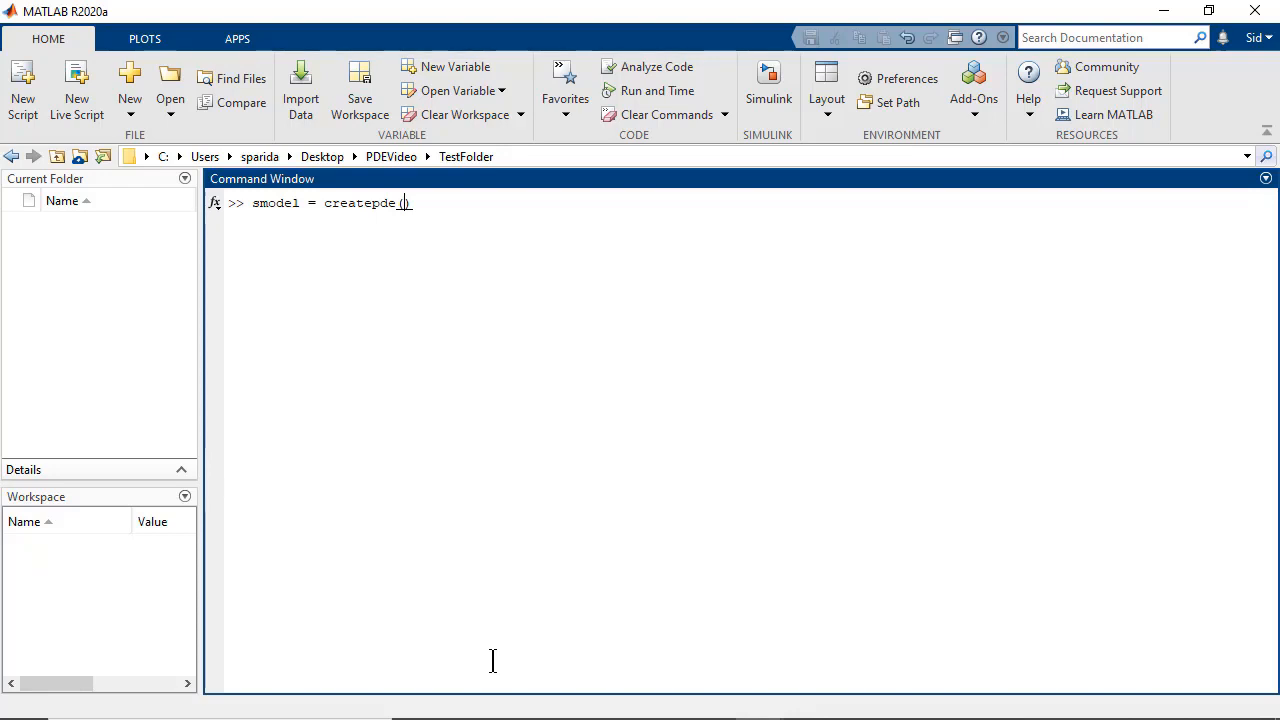
text('stru')
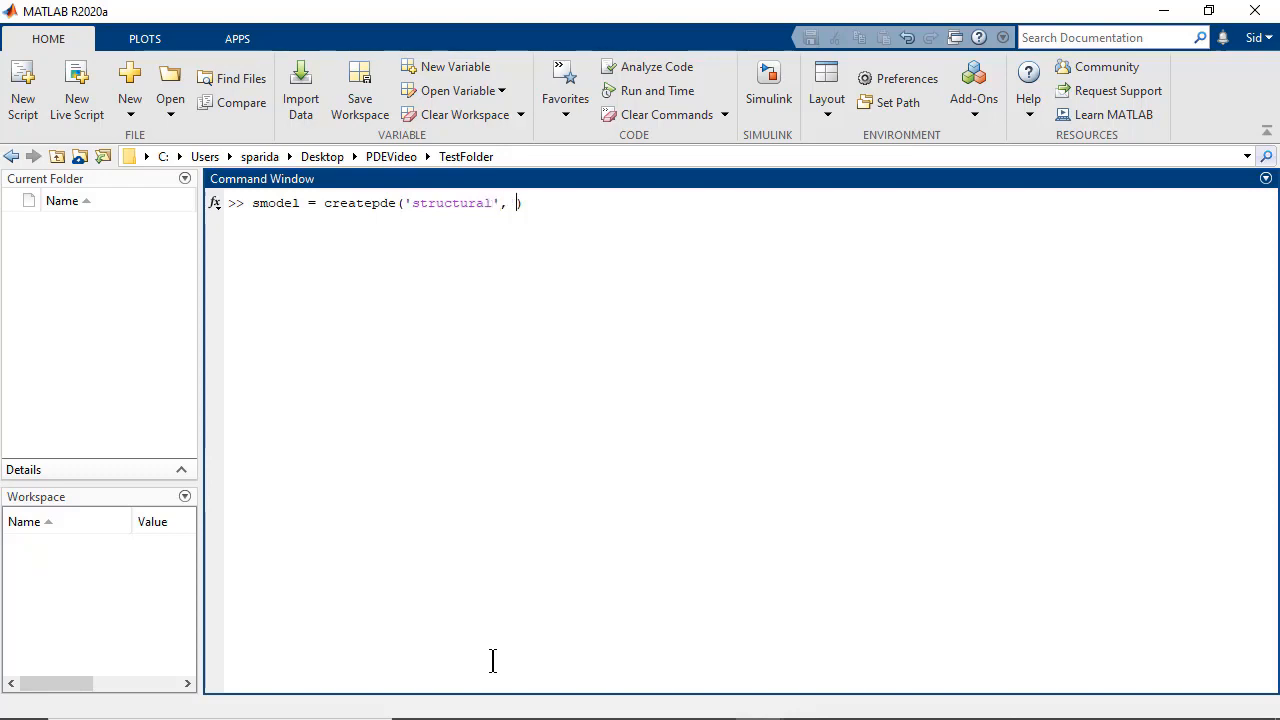
text(')
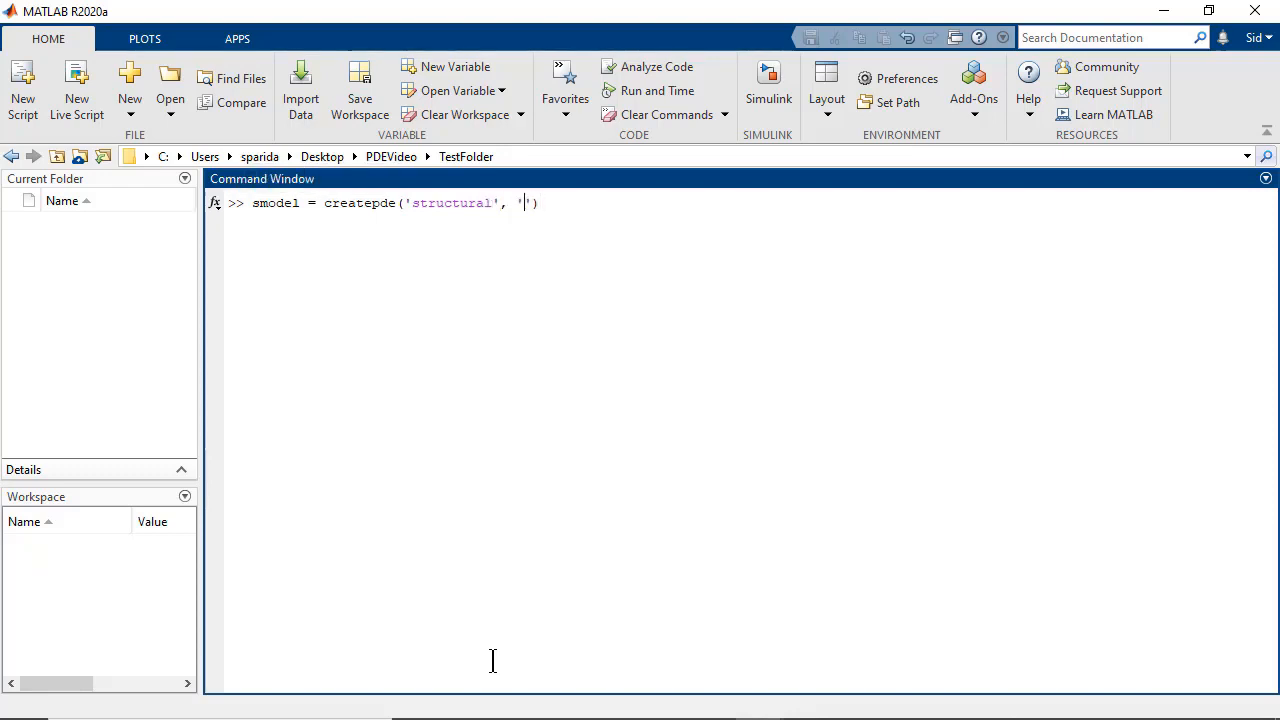
text(')
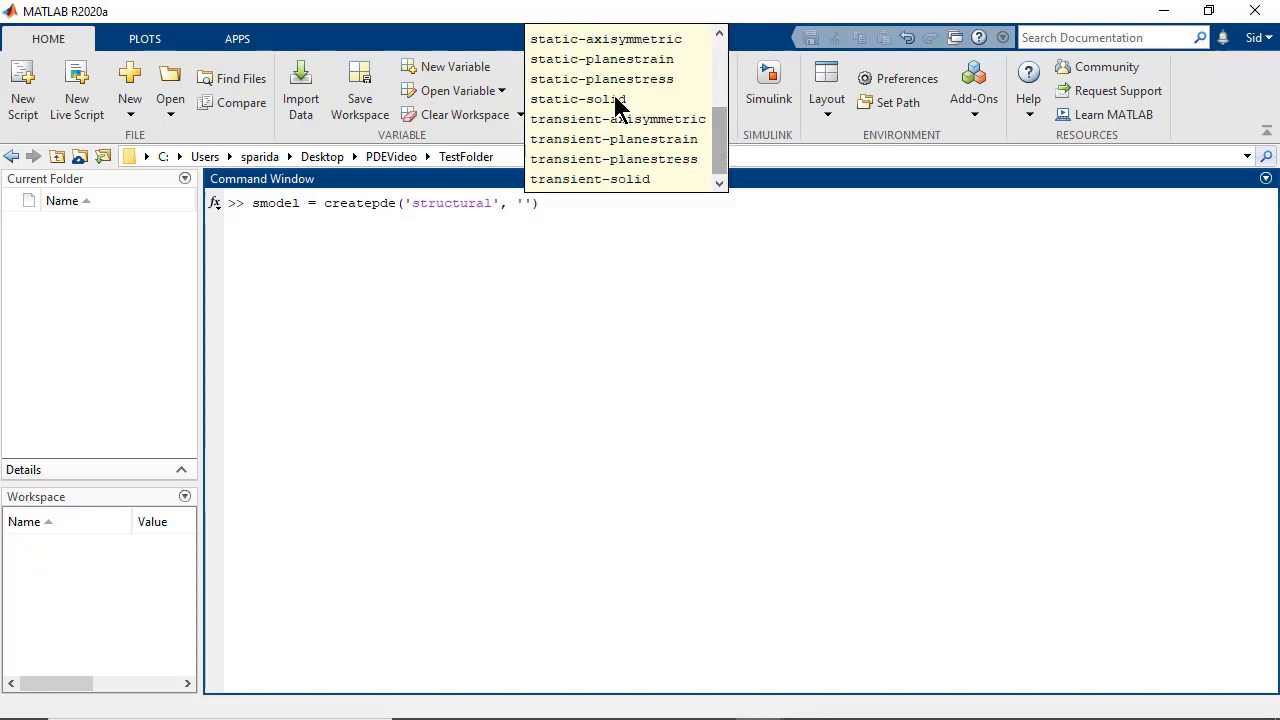
click(580, 100)
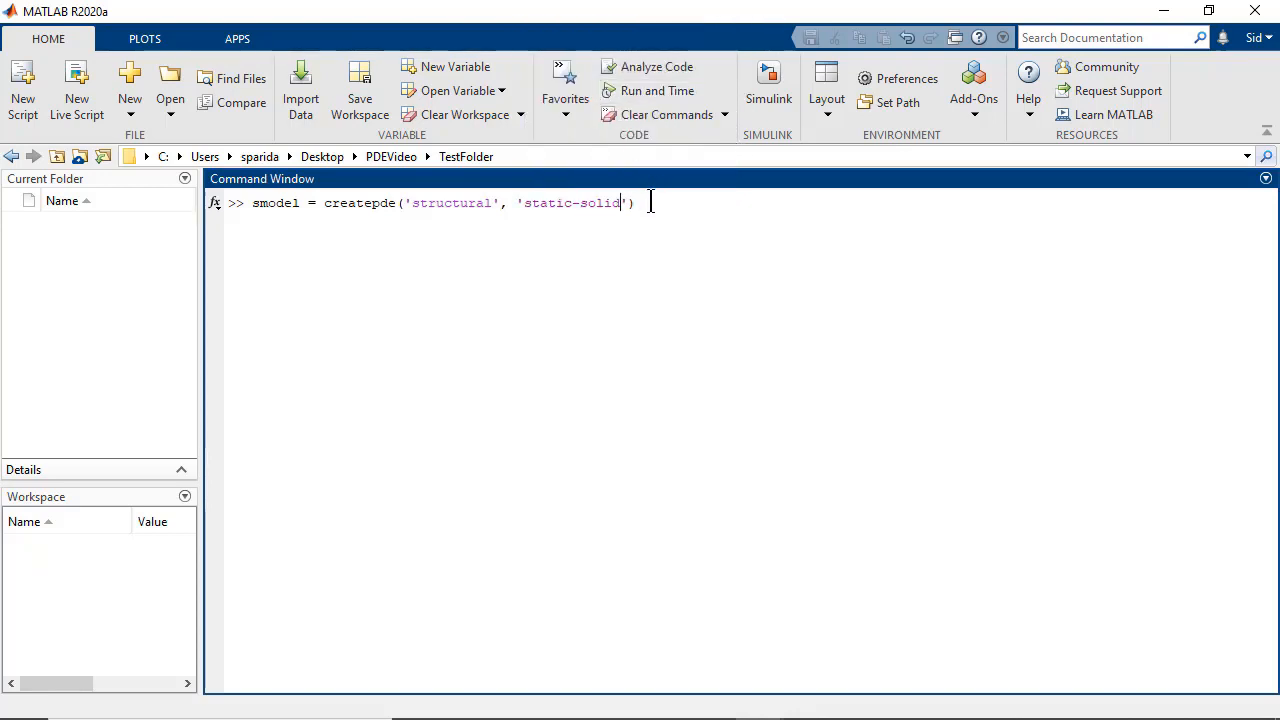
text(;)
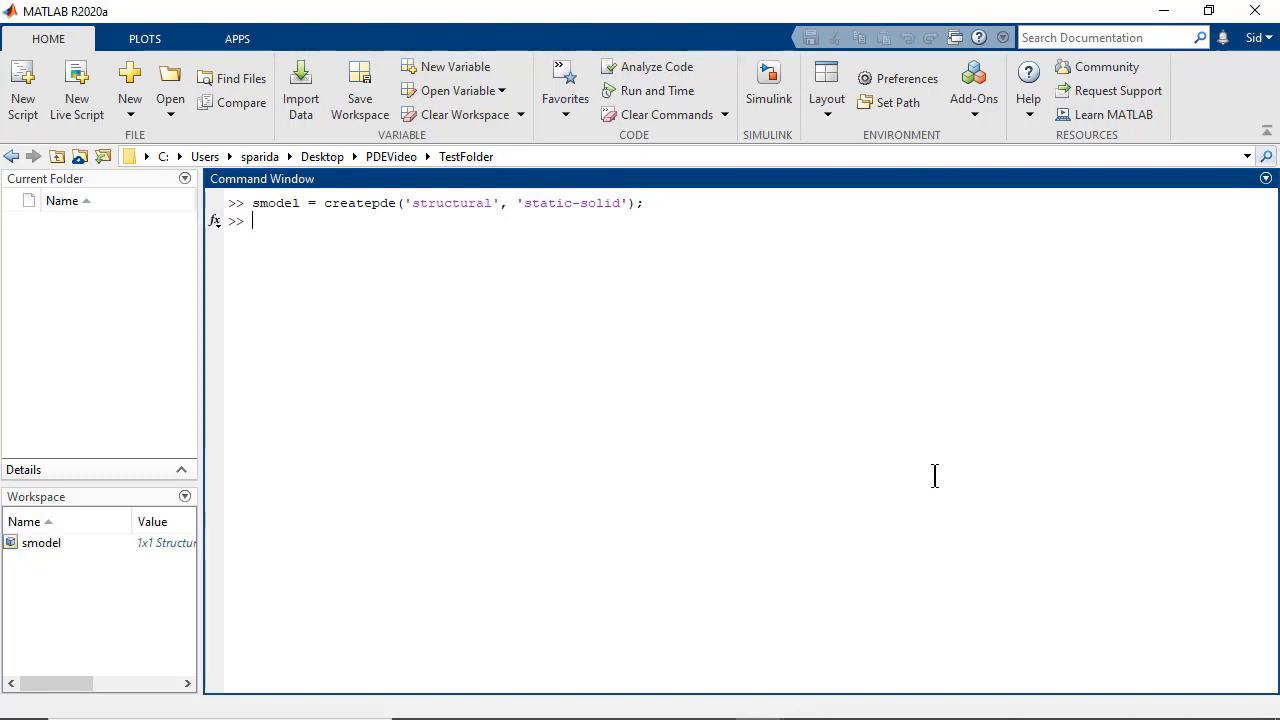
text(i)
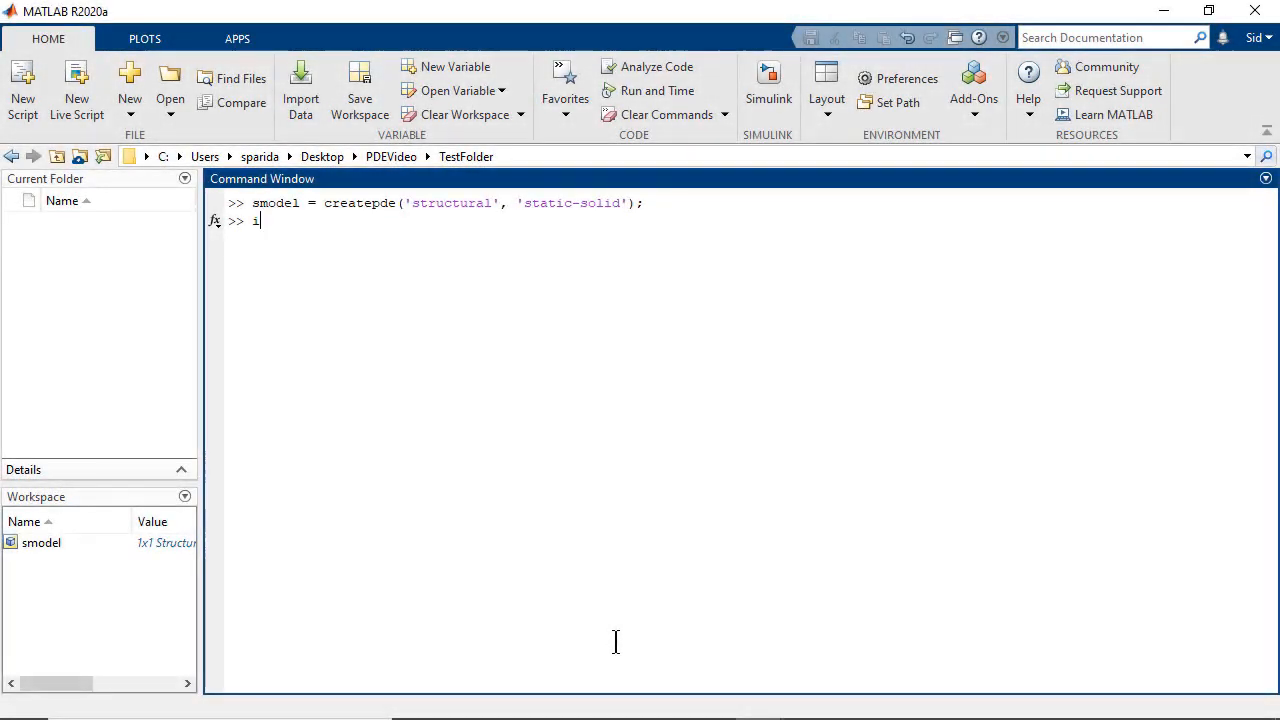
Import Blade.stl into smodel and plot it with FaceLabels on and FaceAlpha 0.5.
text(mportg)
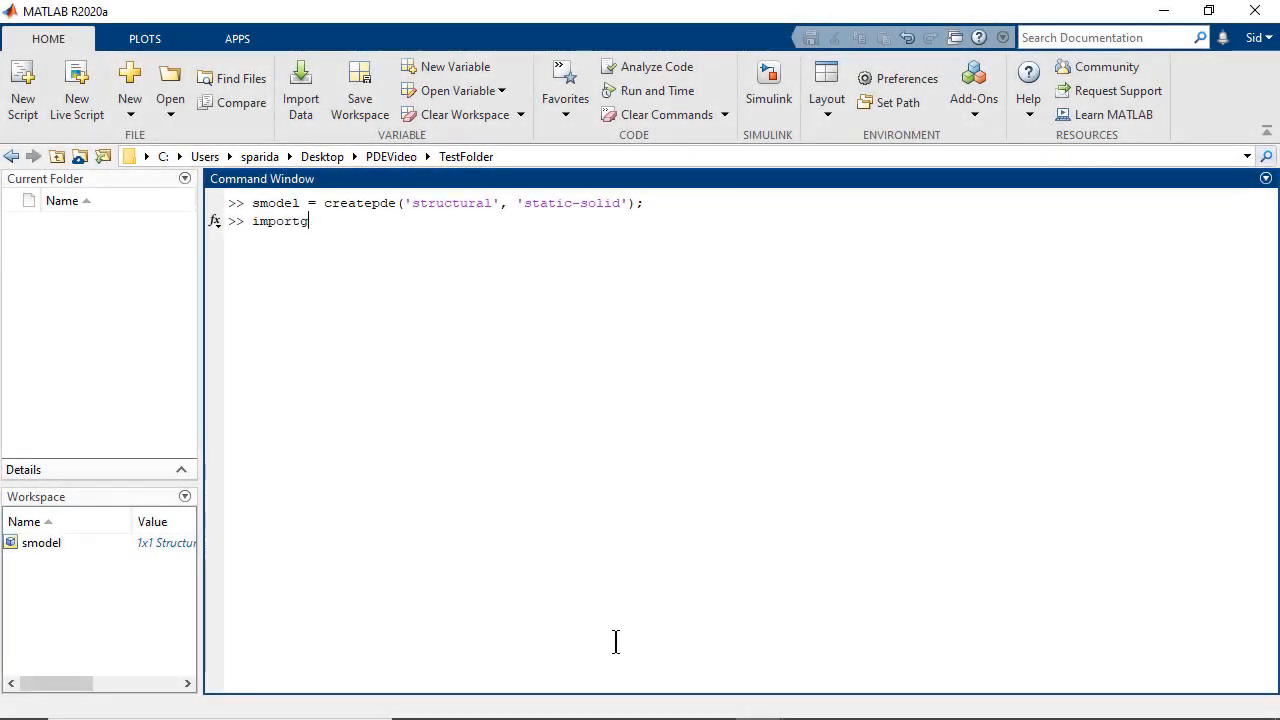
text(eometry())
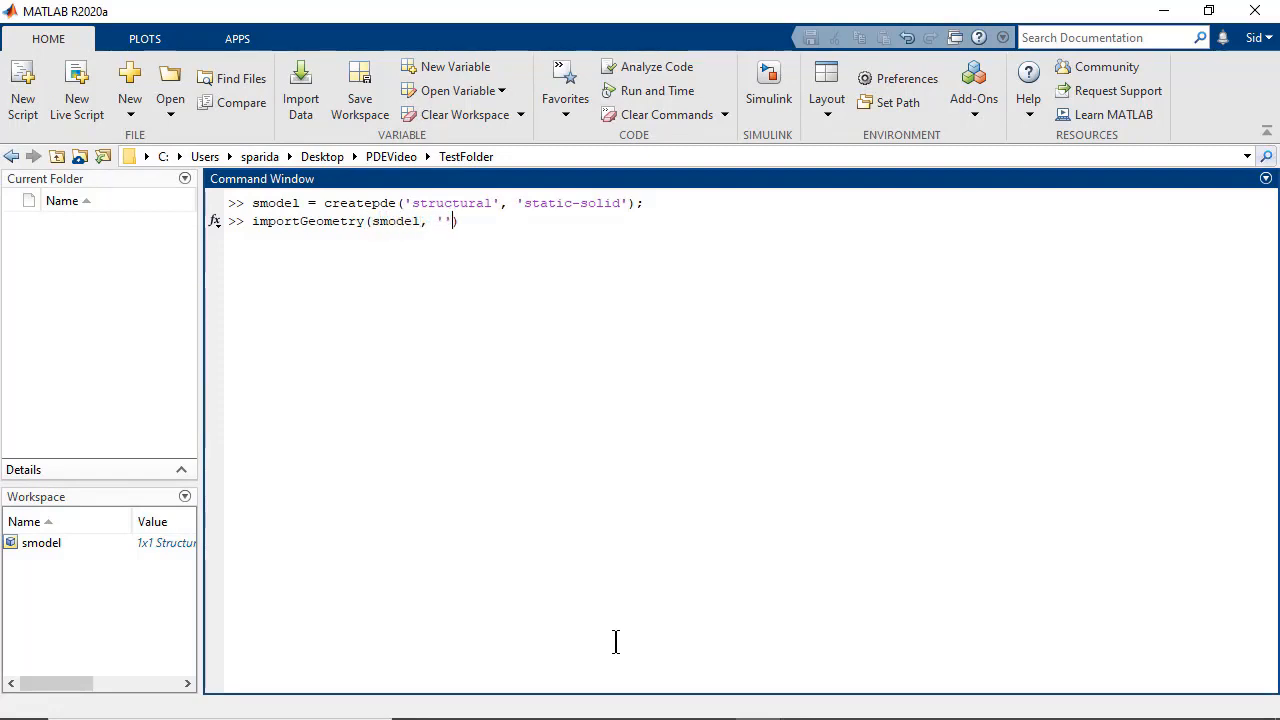
text(Blade.stl)
text(pdegplot(smodel, 'FaceLabels', 'on)
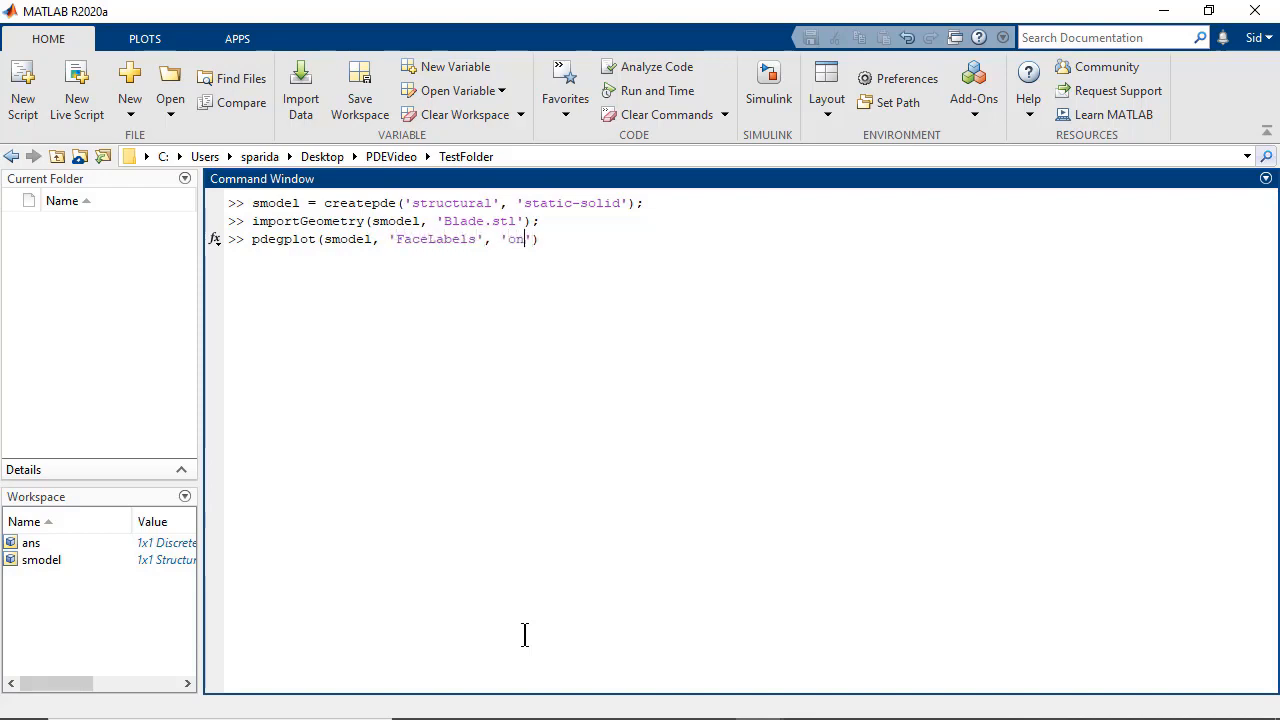
text(, 'FaceAlpha', 0.5)
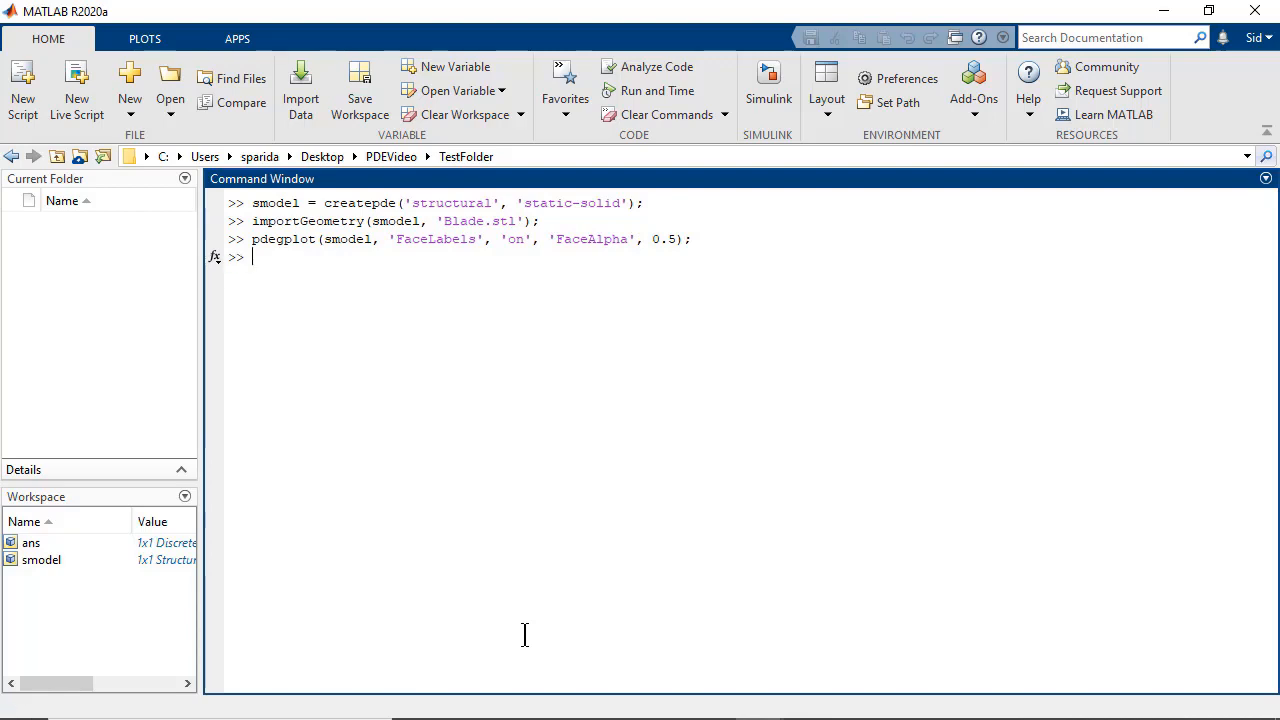
key(enter)
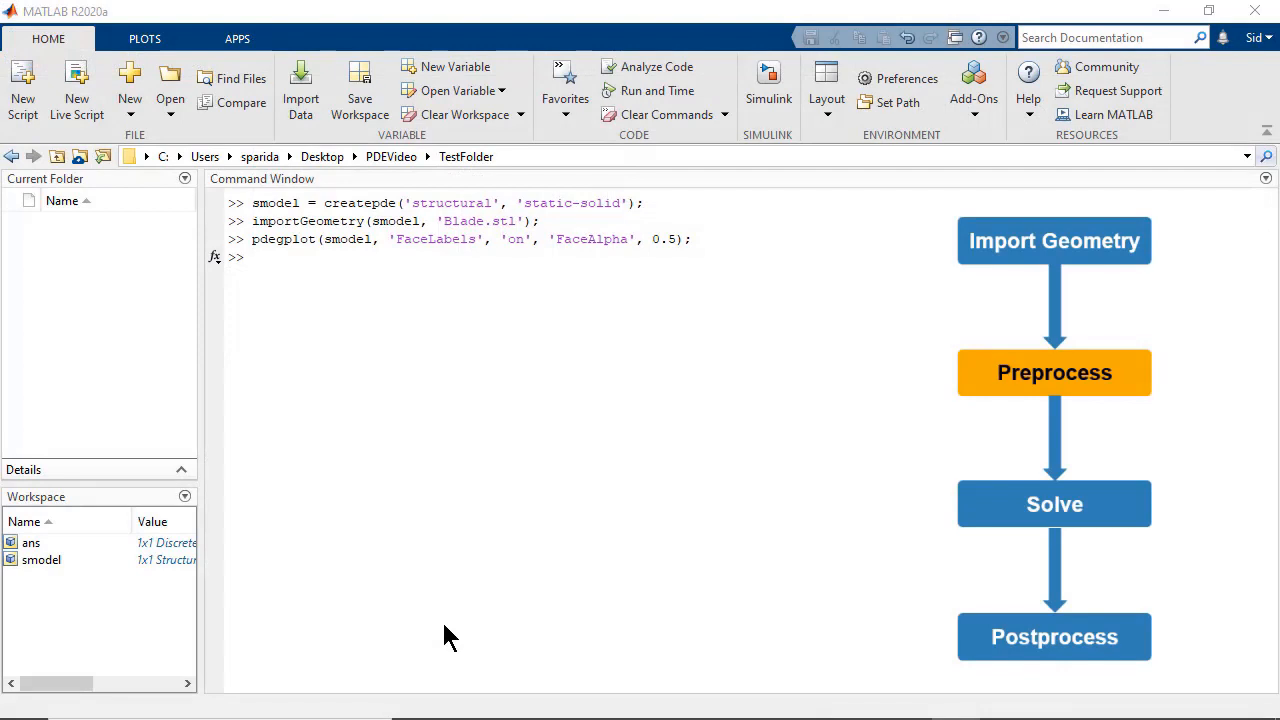
Generate mesh msh = generateMesh(smodel,'Hmax',0.01) and begin a pdeplot command.
text(msh)
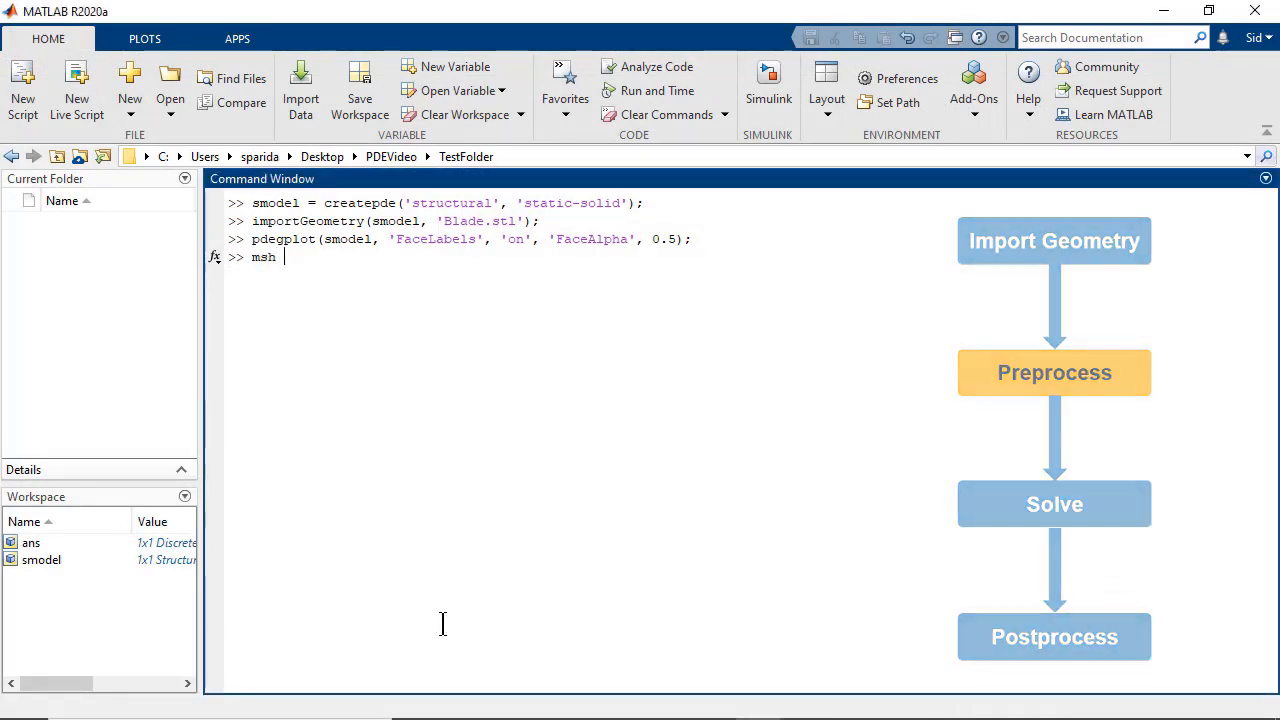
text(= generate)
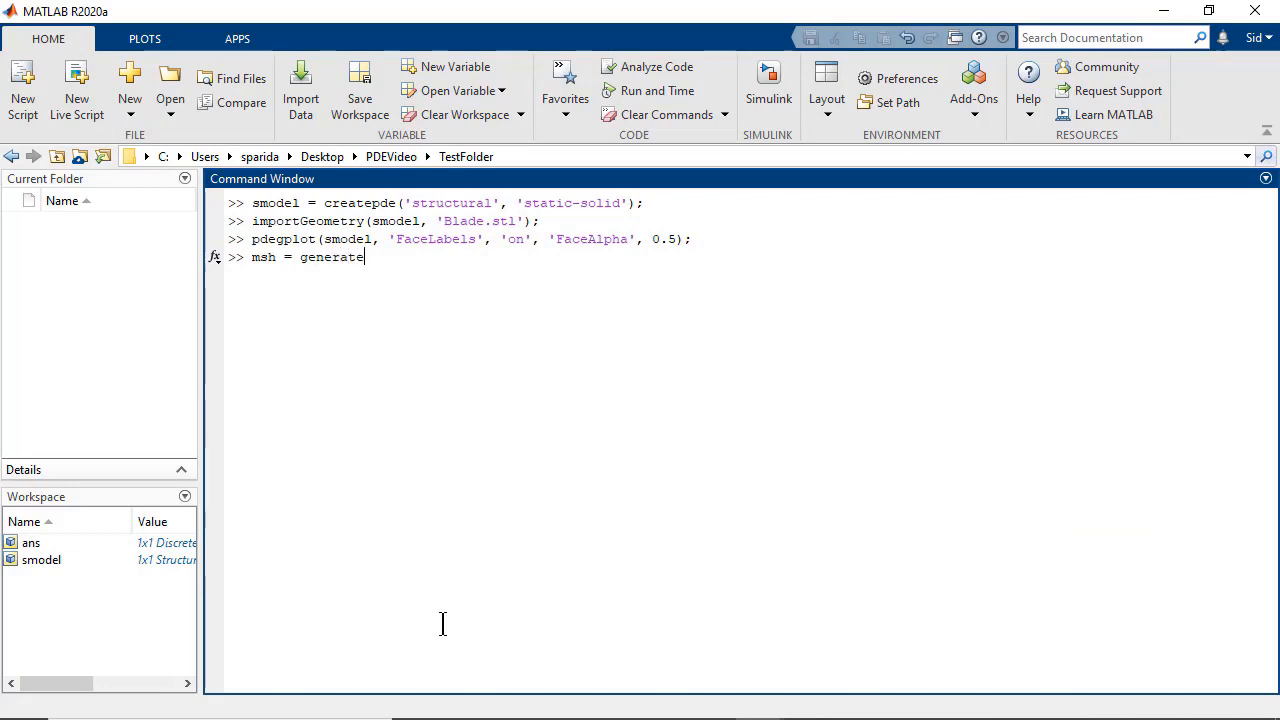
text(Mesh()
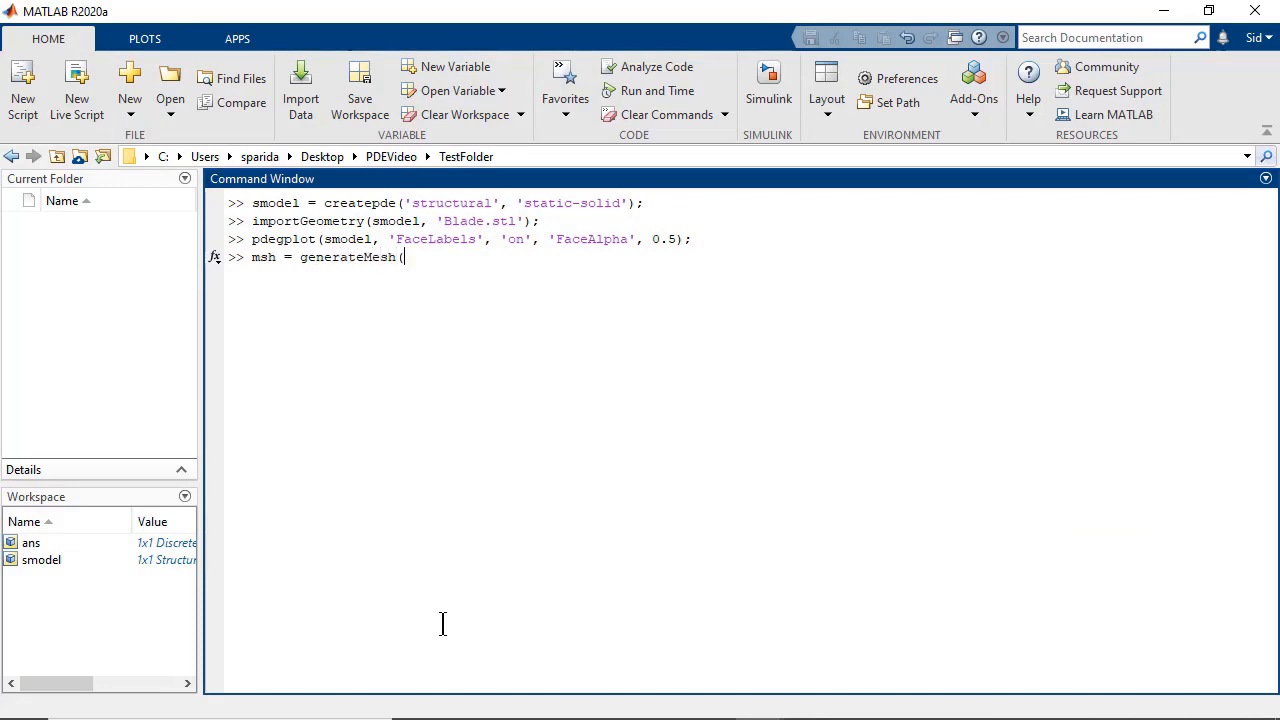
text(smodel))
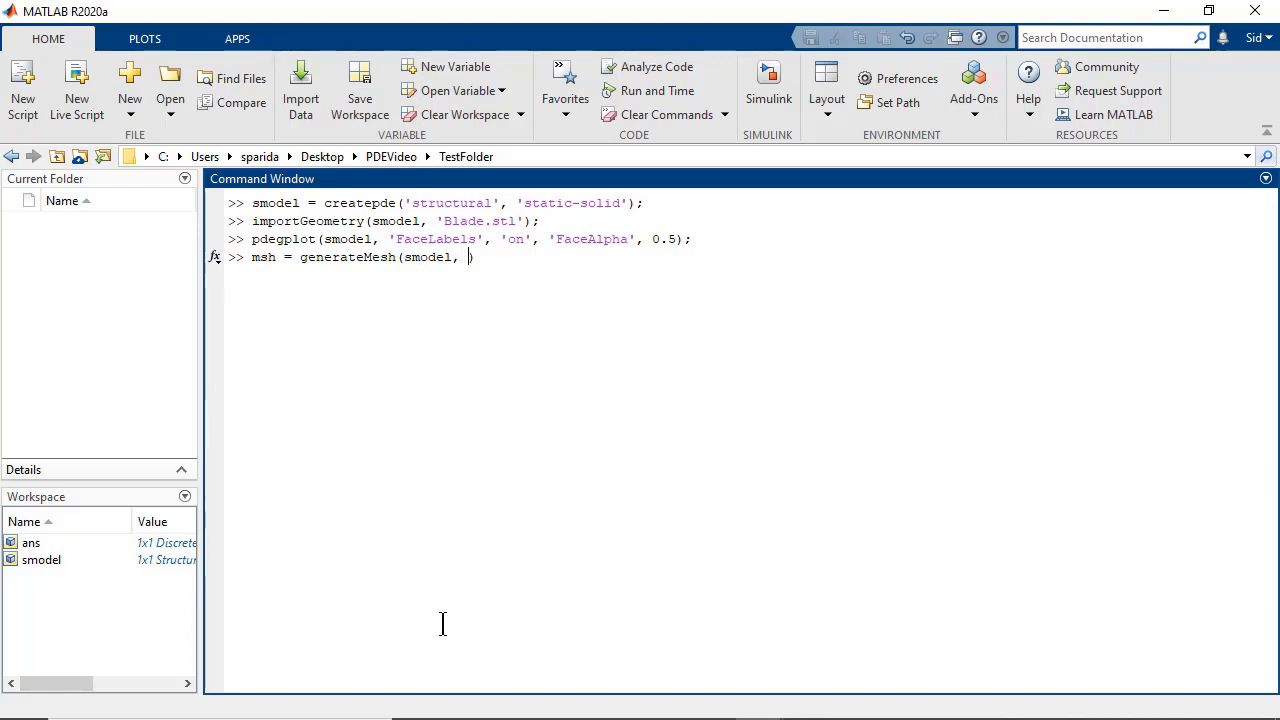
text('')
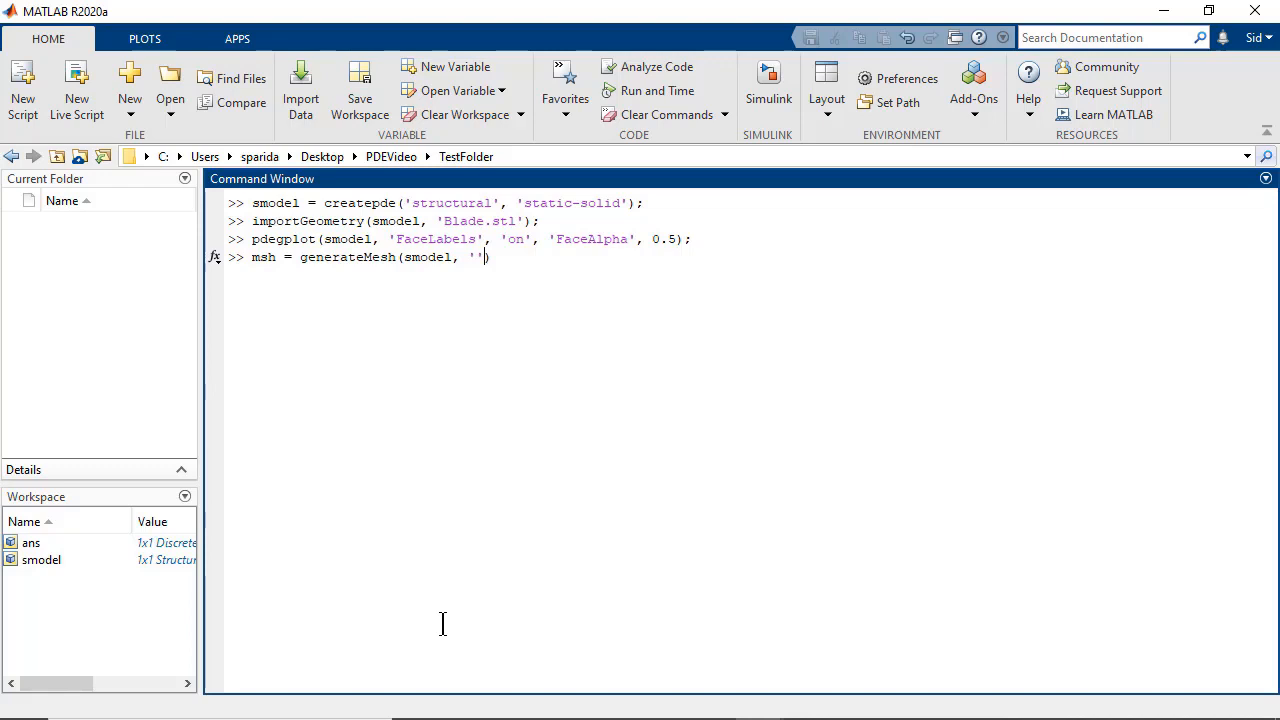
text(Hma)
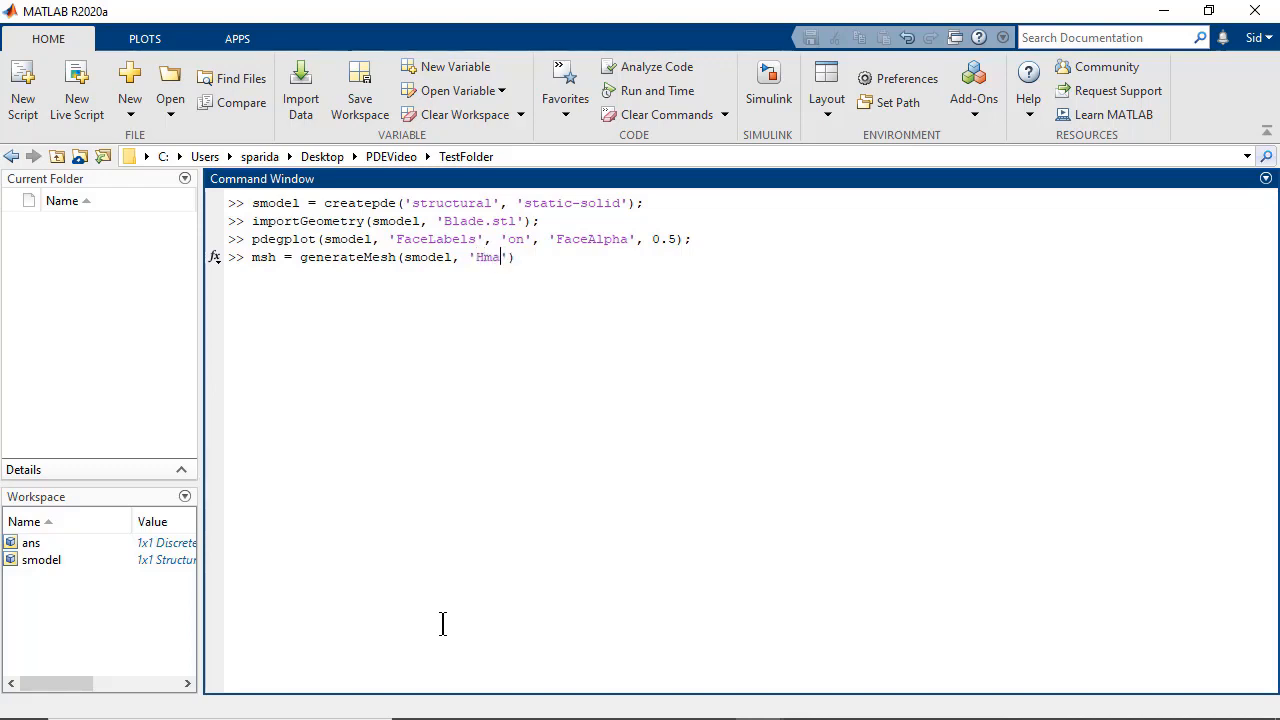
text(x', 0.01))
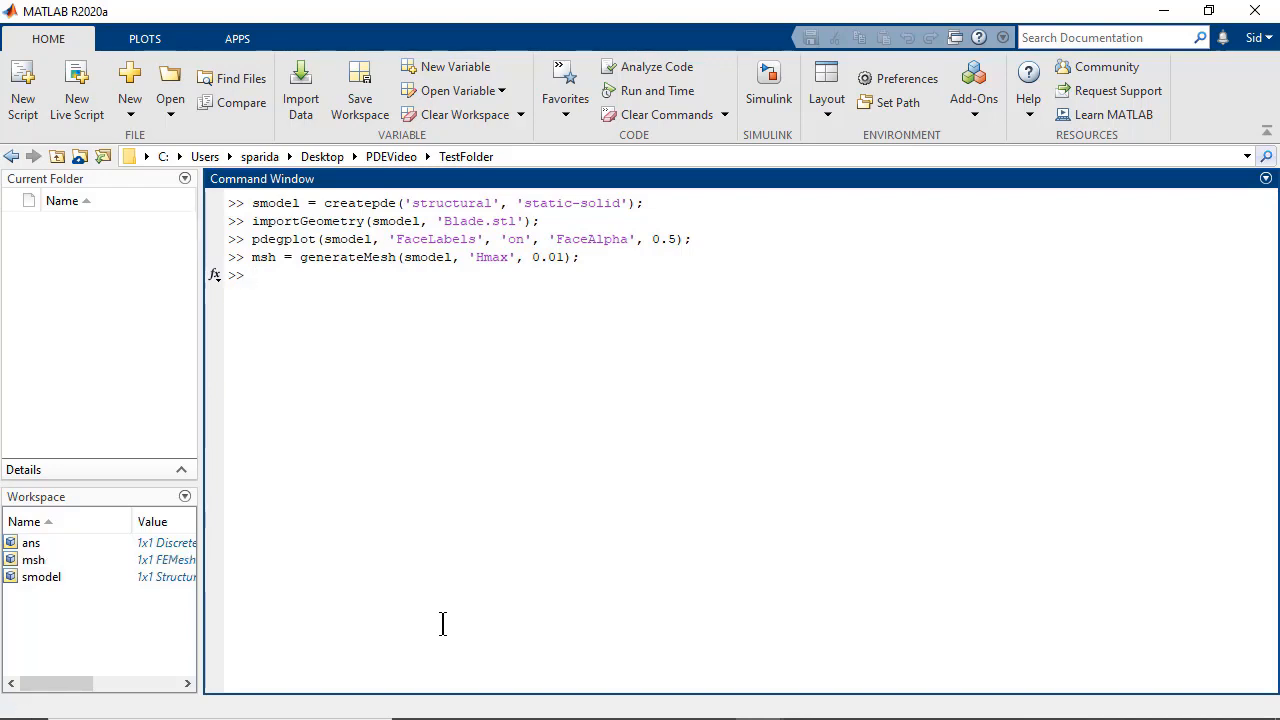
text(pdepl)
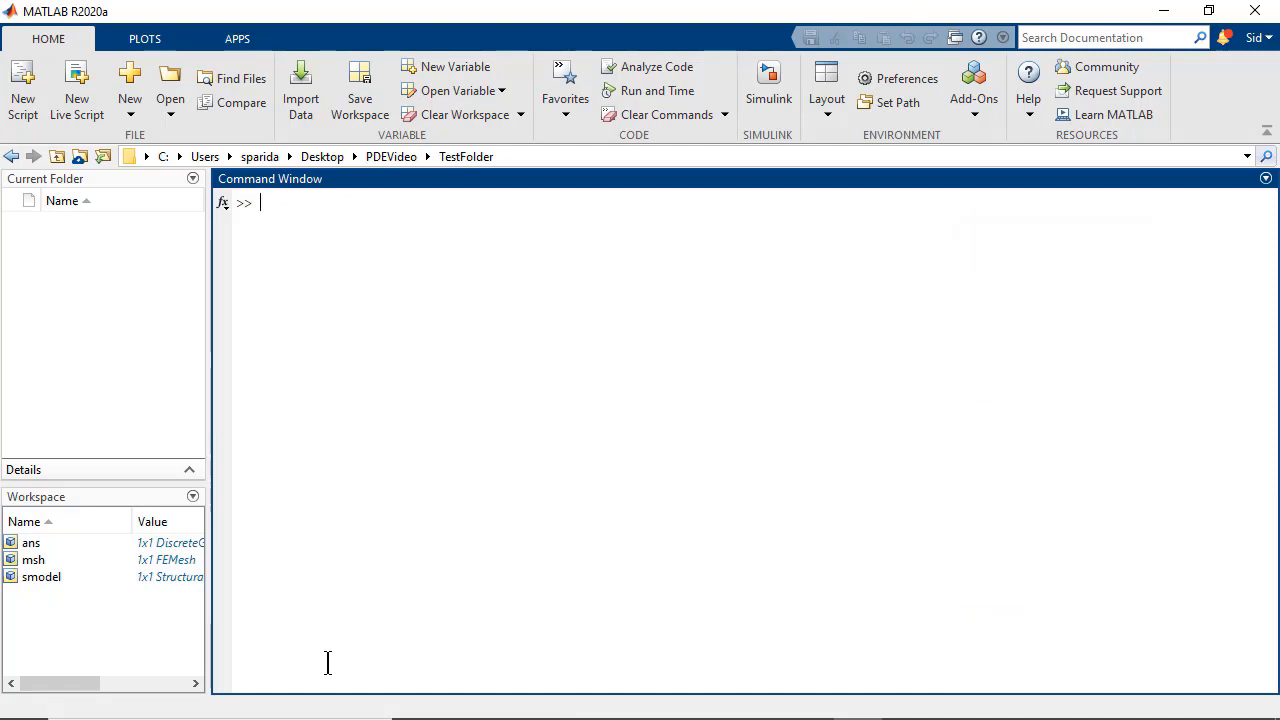
Define material properties E = 227E9 Pa and nu = 0.27 with comments.
text(% Material properties)
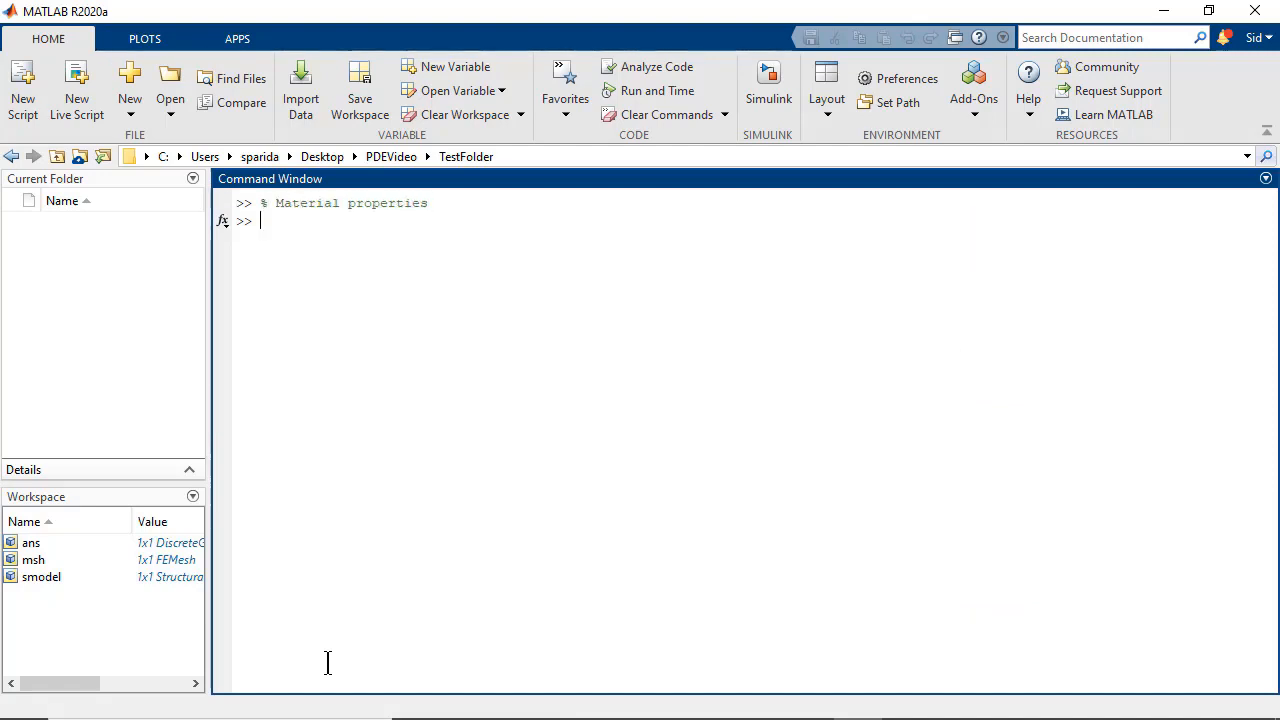
text(E = 227E9; % In Pa)
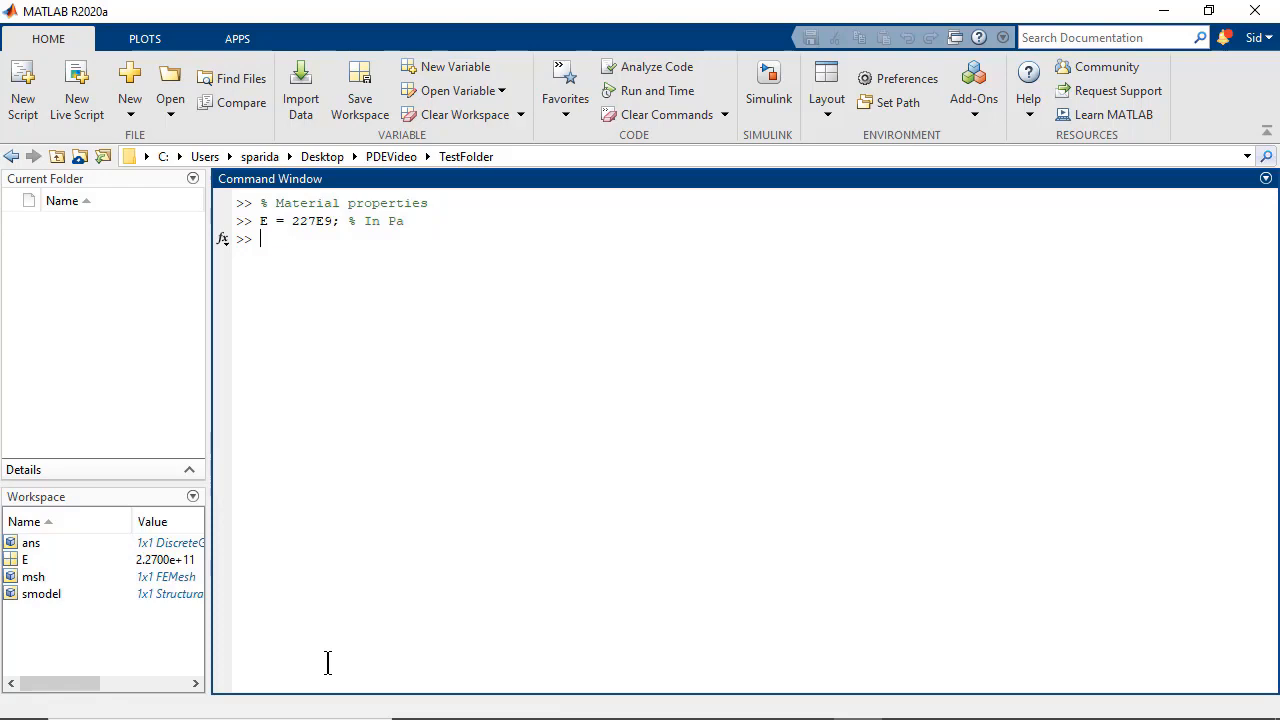
text(nu = 0.)
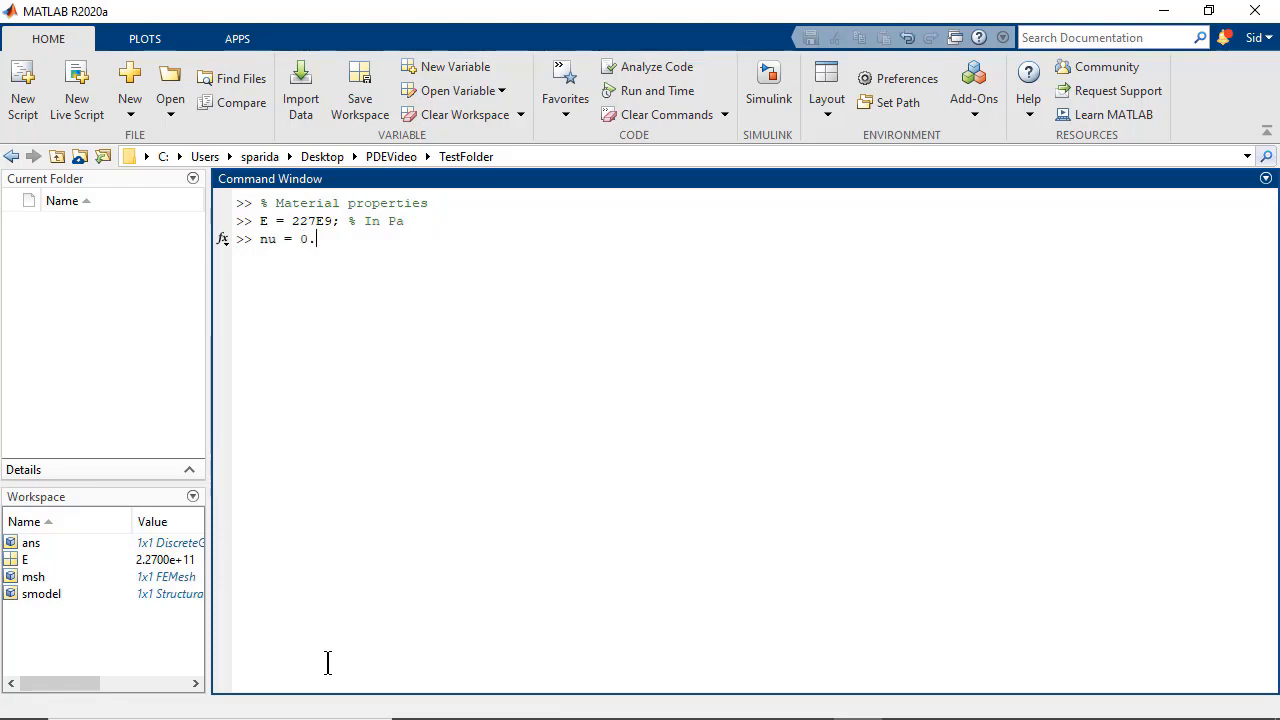
text(27; % Dimensionles)
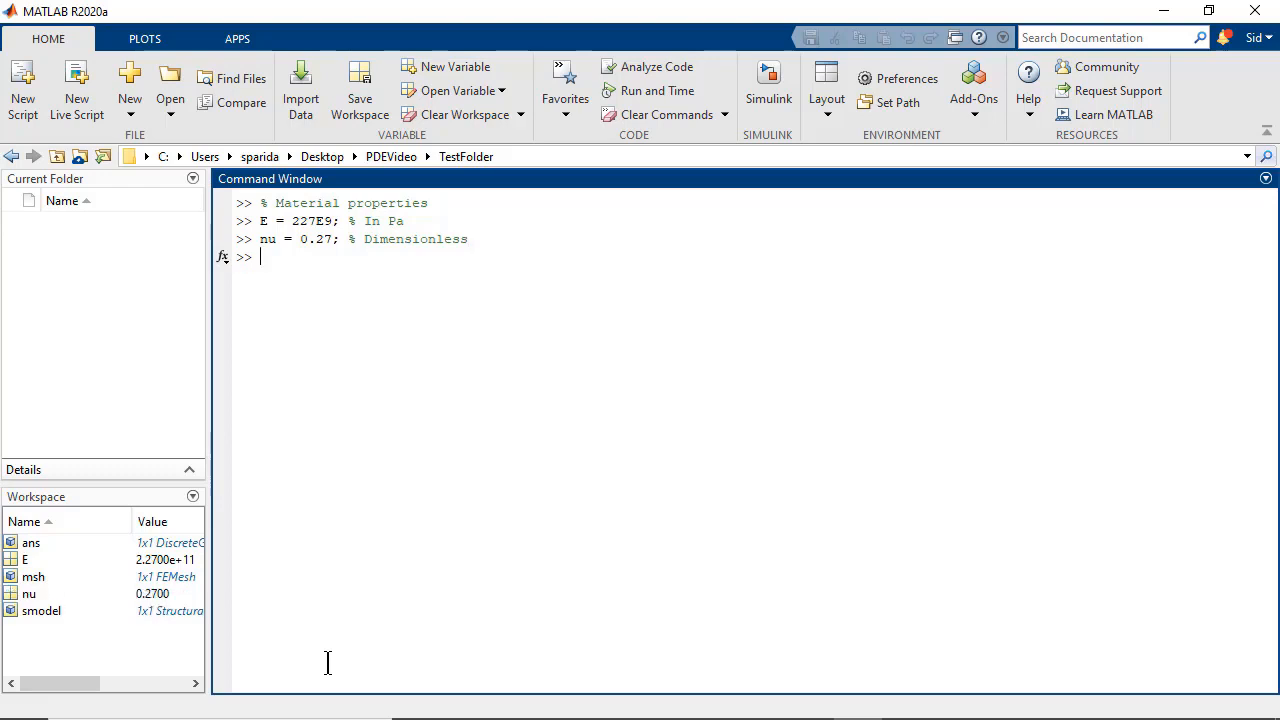
Assign YoungsModulus E and PoissonsRatio nu to smodel via structuralProperties.
text(structuralProperties(smodel, ''))
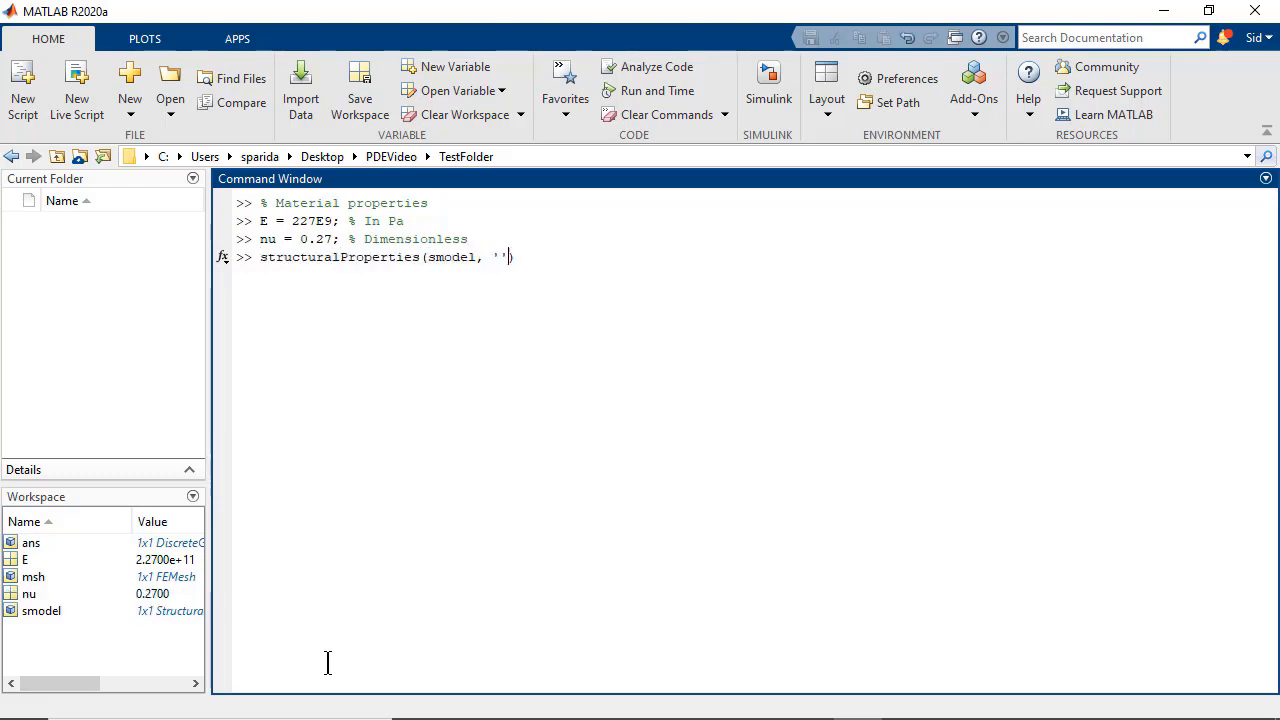
text(YoungsModulus', E, 'Poi)
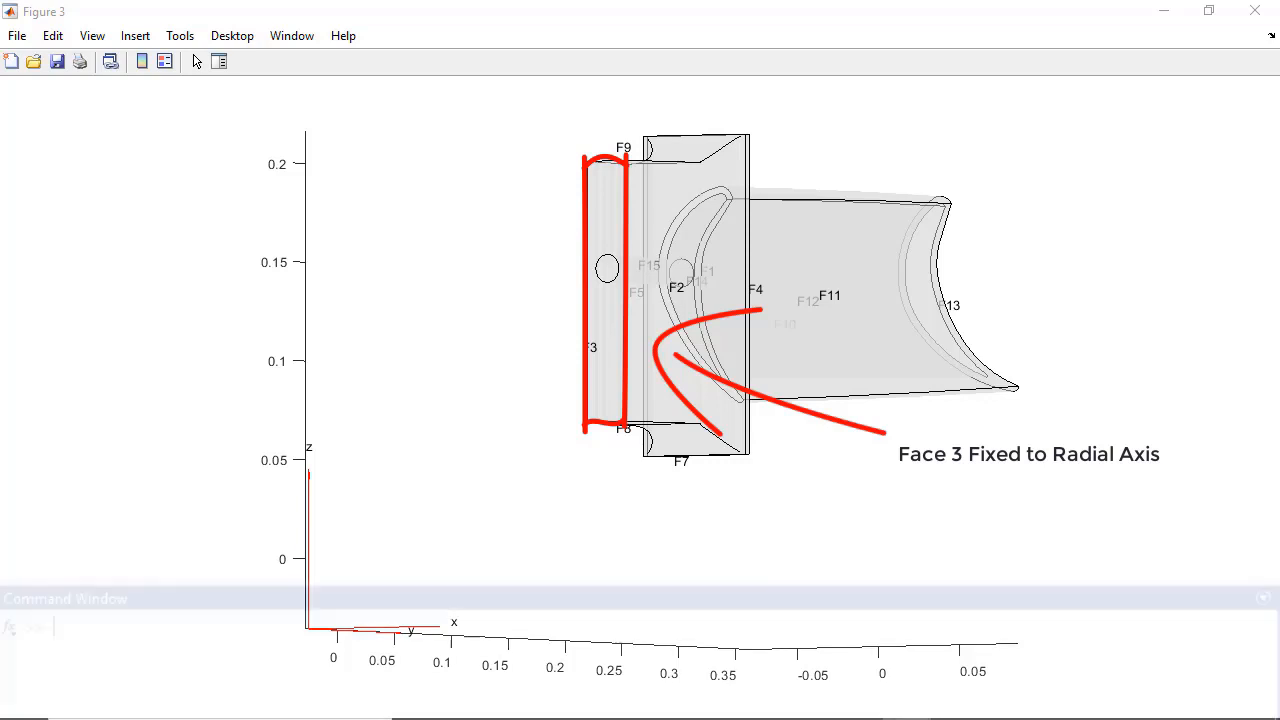
Fix Face 3 of smodel with structuralBC(smodel,'Face',3,'Constraint','fixed').
text(structuralBC)
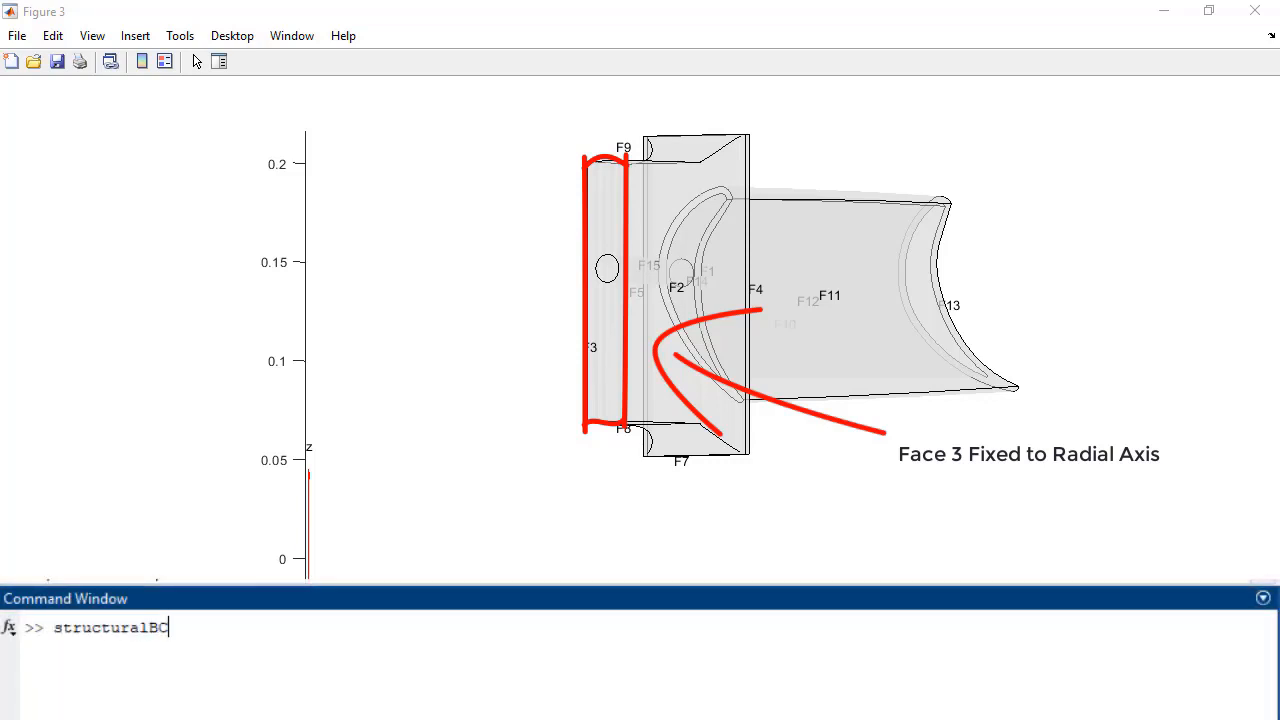
text((smo))
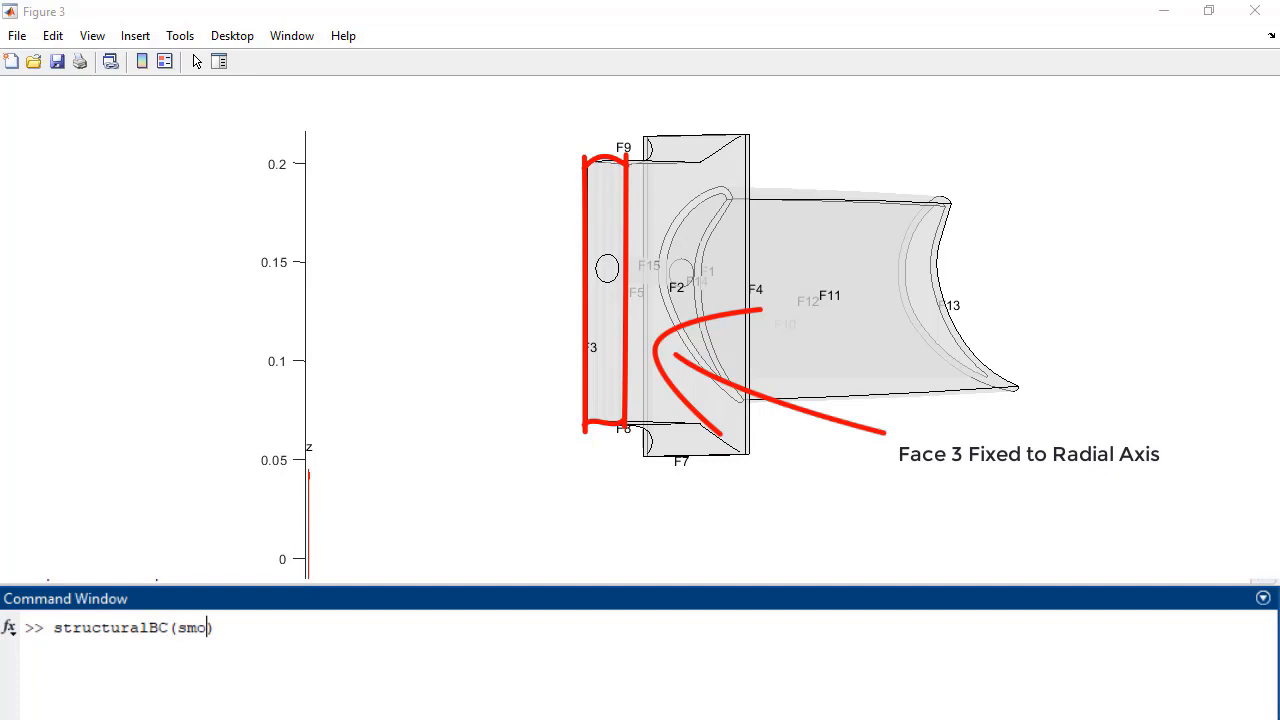
text(del, 'Face', 3)
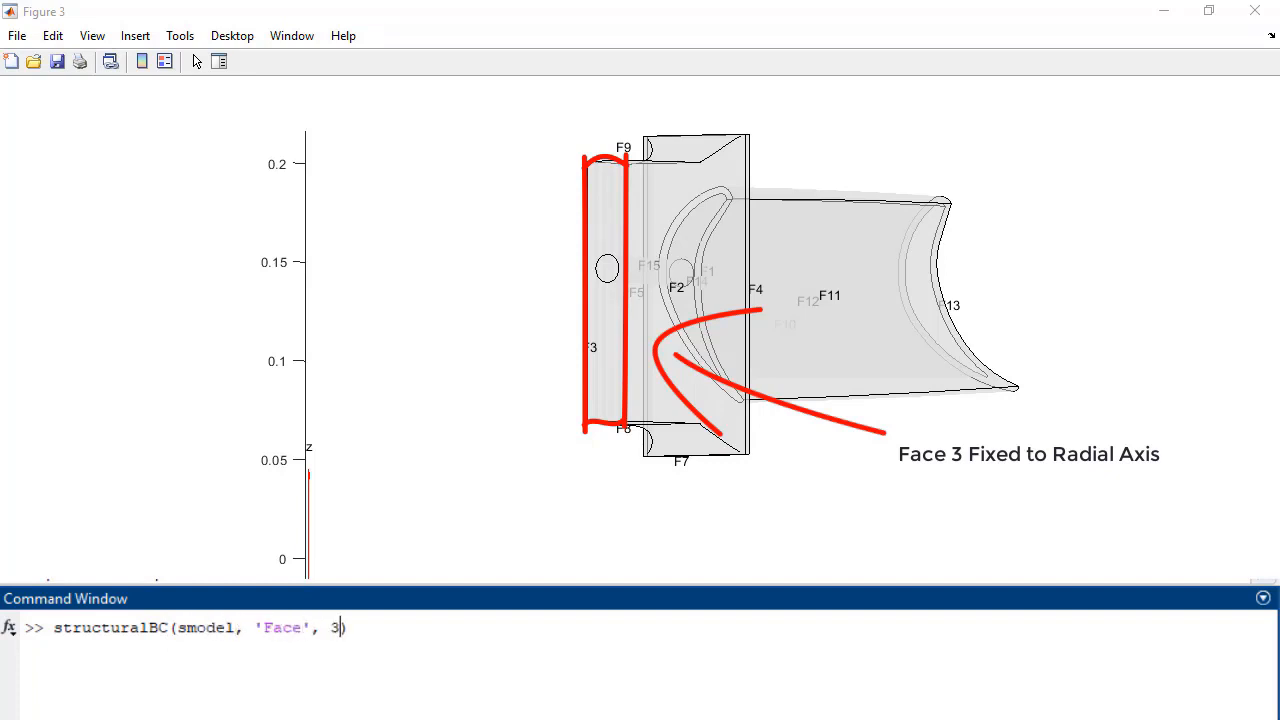
text(, 'Constraint',)
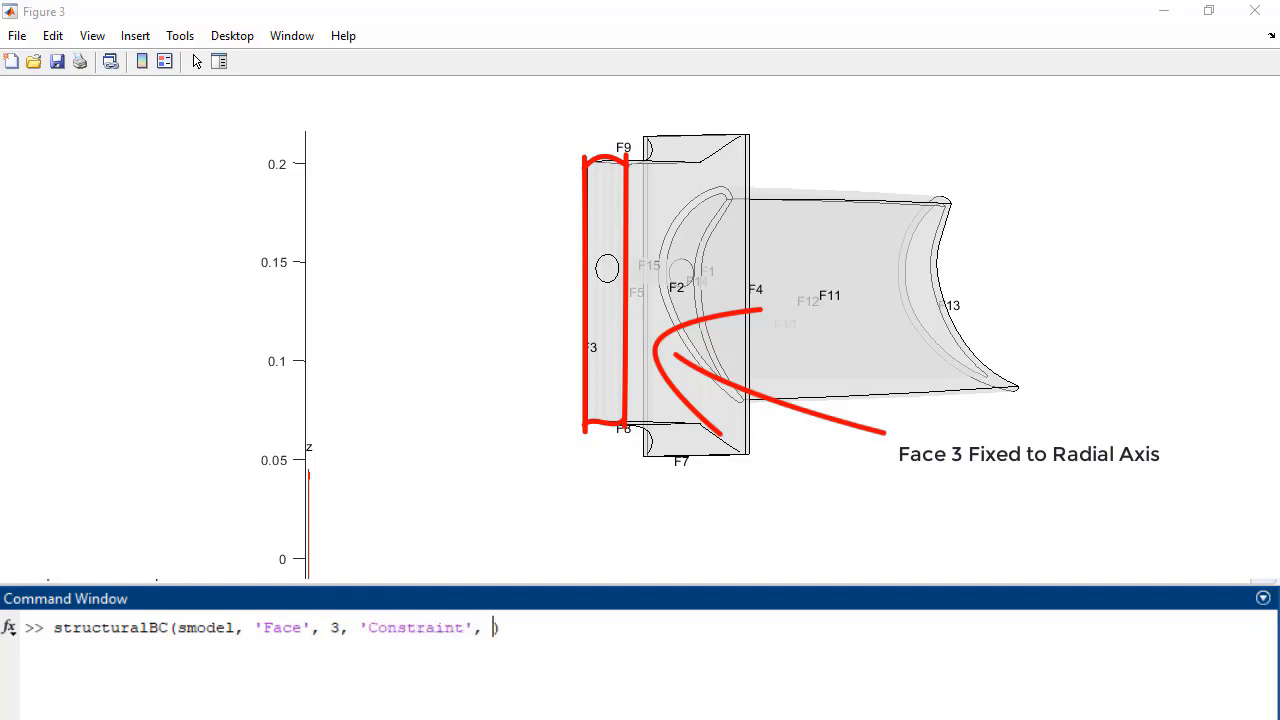
text('fixed'))
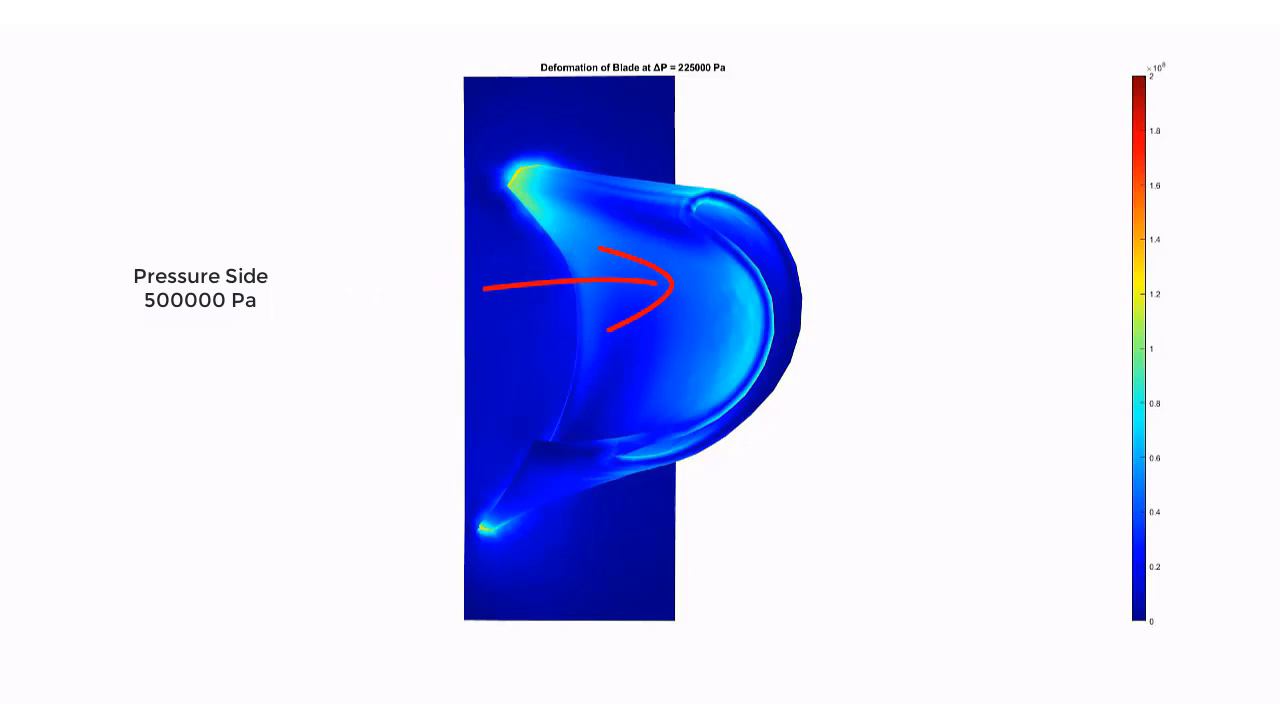
Define pressures p1 = 5e5 Pa and p2 = 4.5e5 Pa.
text(p1 = 5)
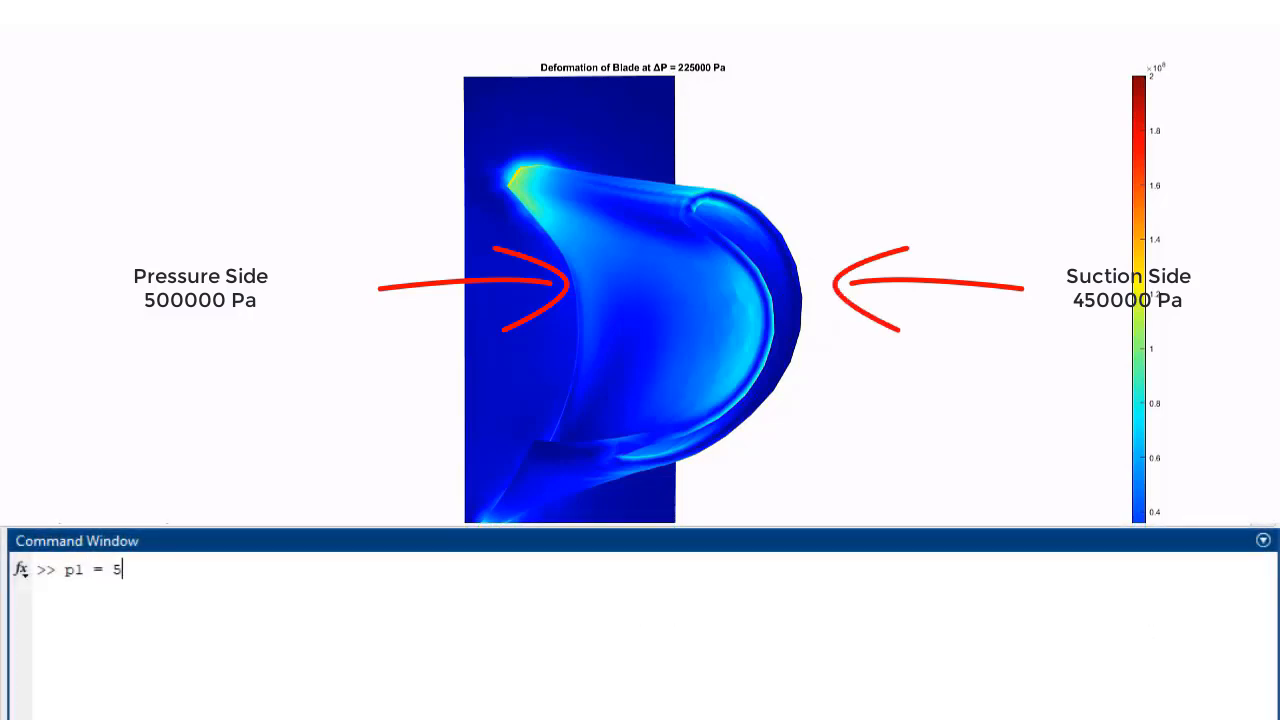
text(e5; % In Pa)
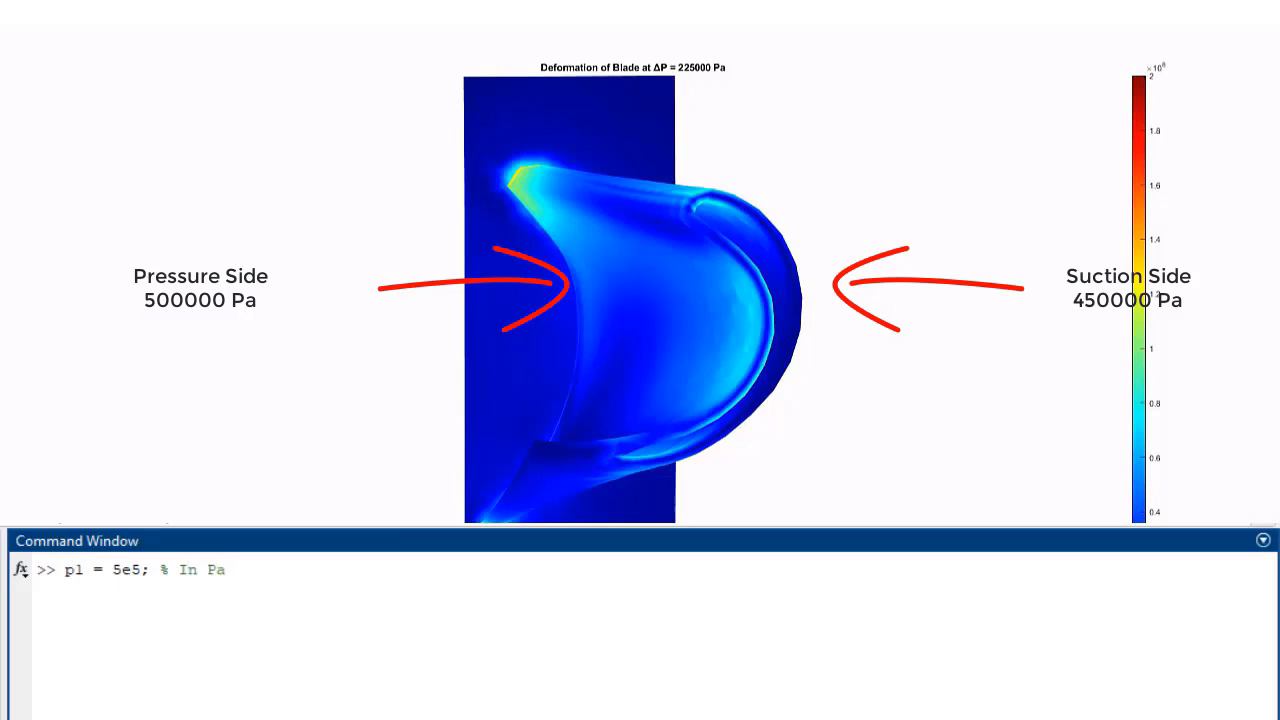
text(p2 = 4.5e5;)
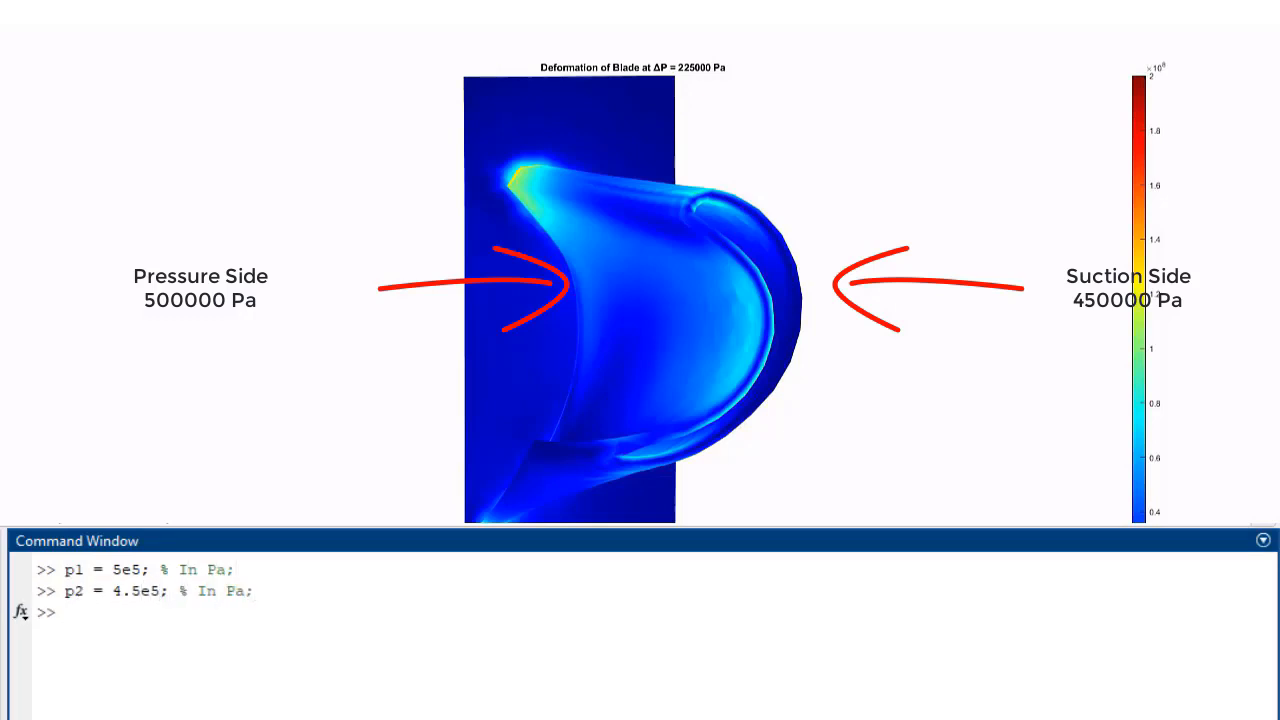
Apply pressure loads to Faces 11 and 10 with structuralBoundaryLoad.
text(structuralBoundaryLoad(smodel, ))
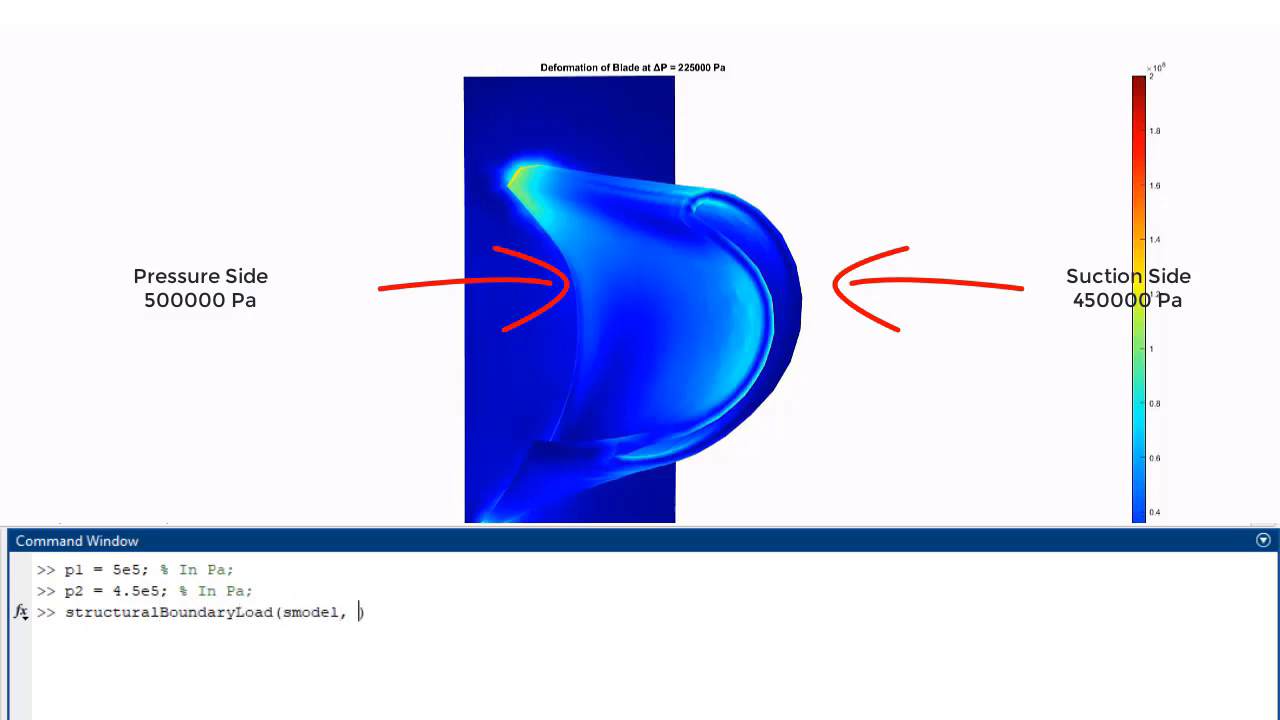
text('Face', 11, 'Pressure', p1)
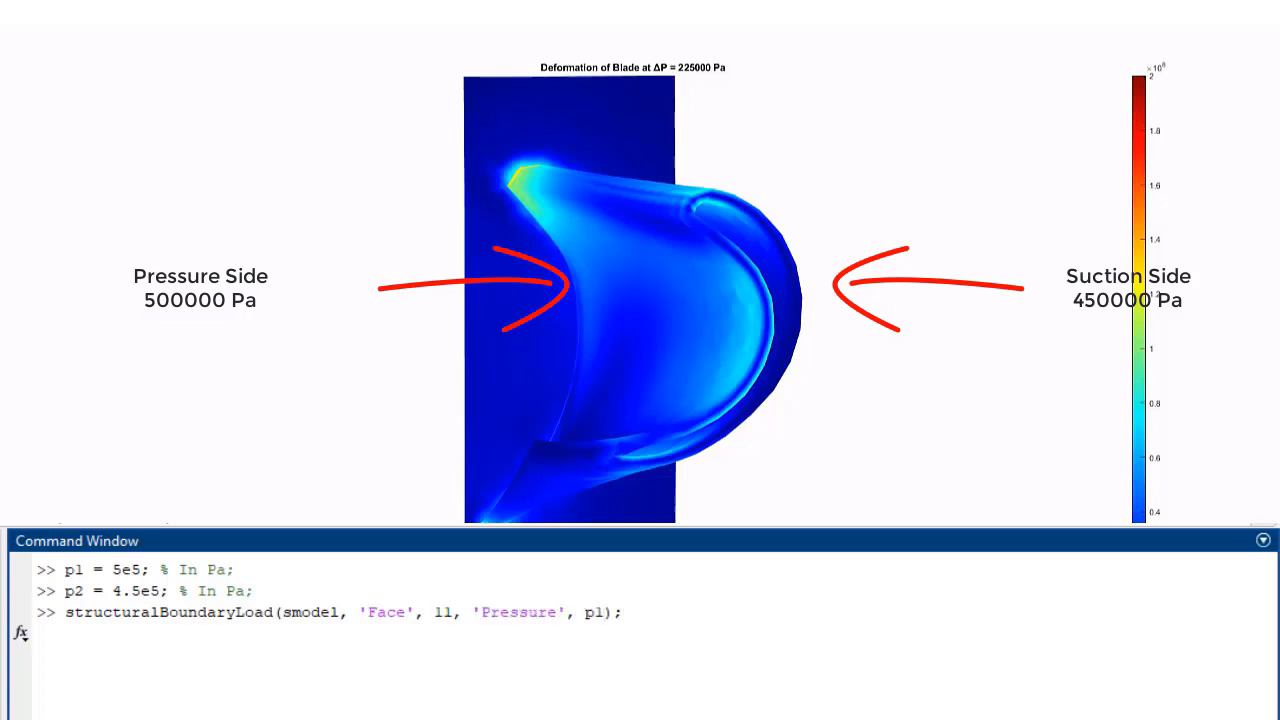
text(structuralBoundaryLoad(smodel, 'Face', 10, 'Pressure', p1);)
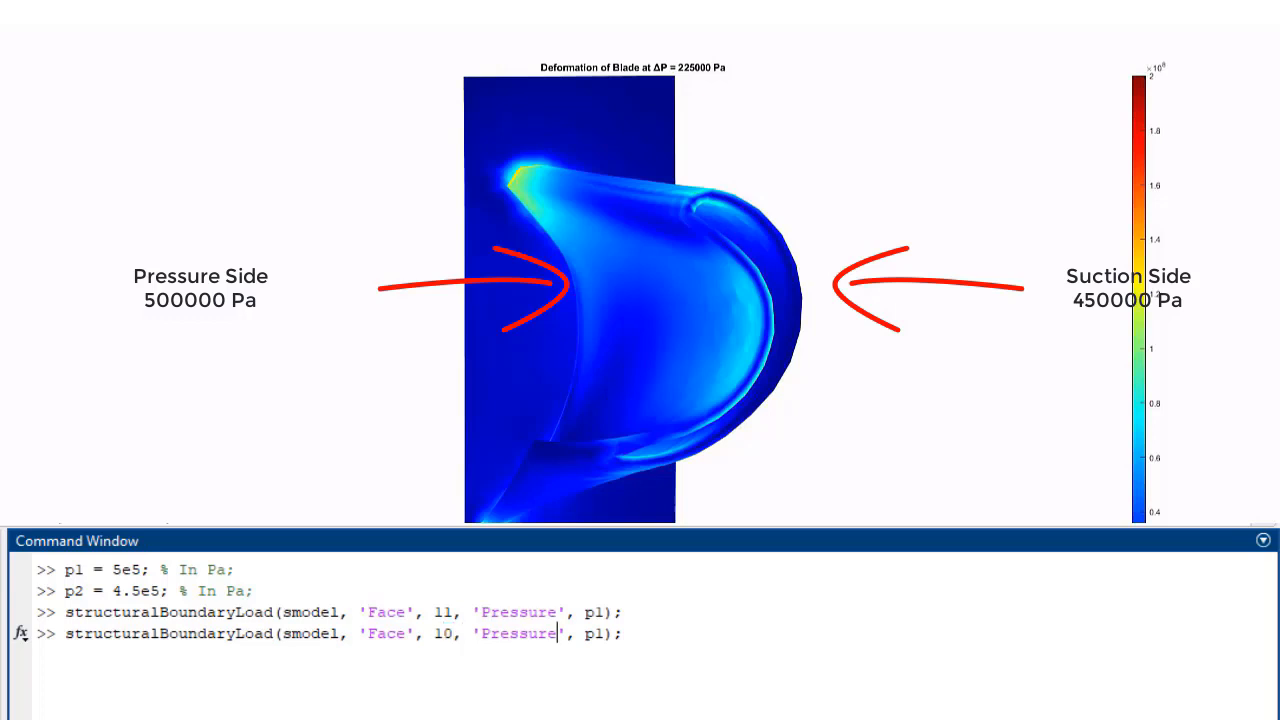
key(enter)
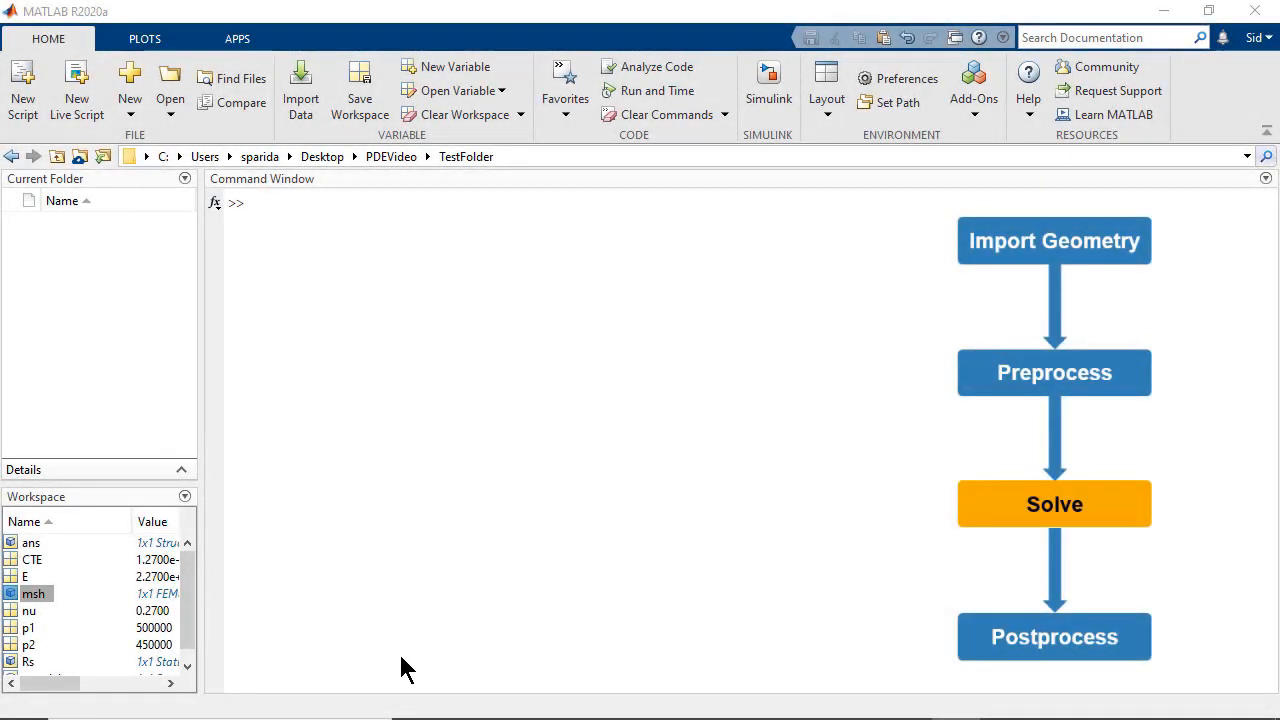
Solve the structural model into Rs = solve(smodel).
text(Rs = solve)
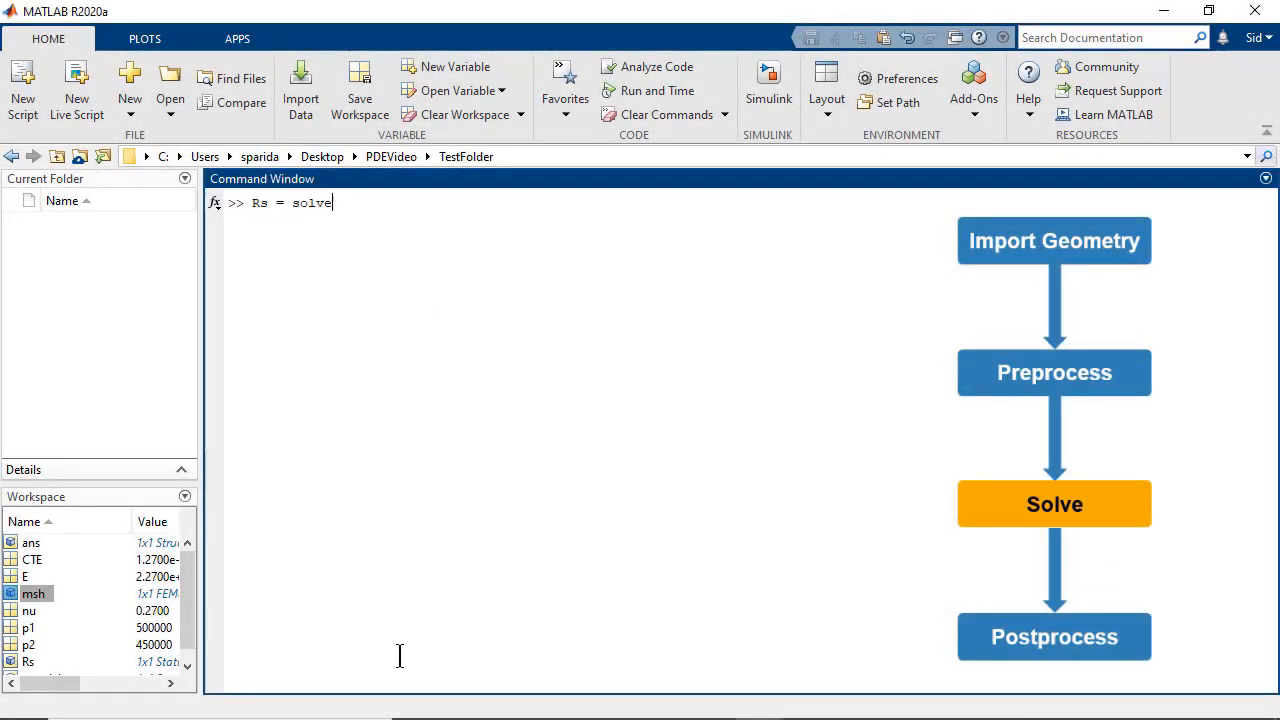
key(enter)
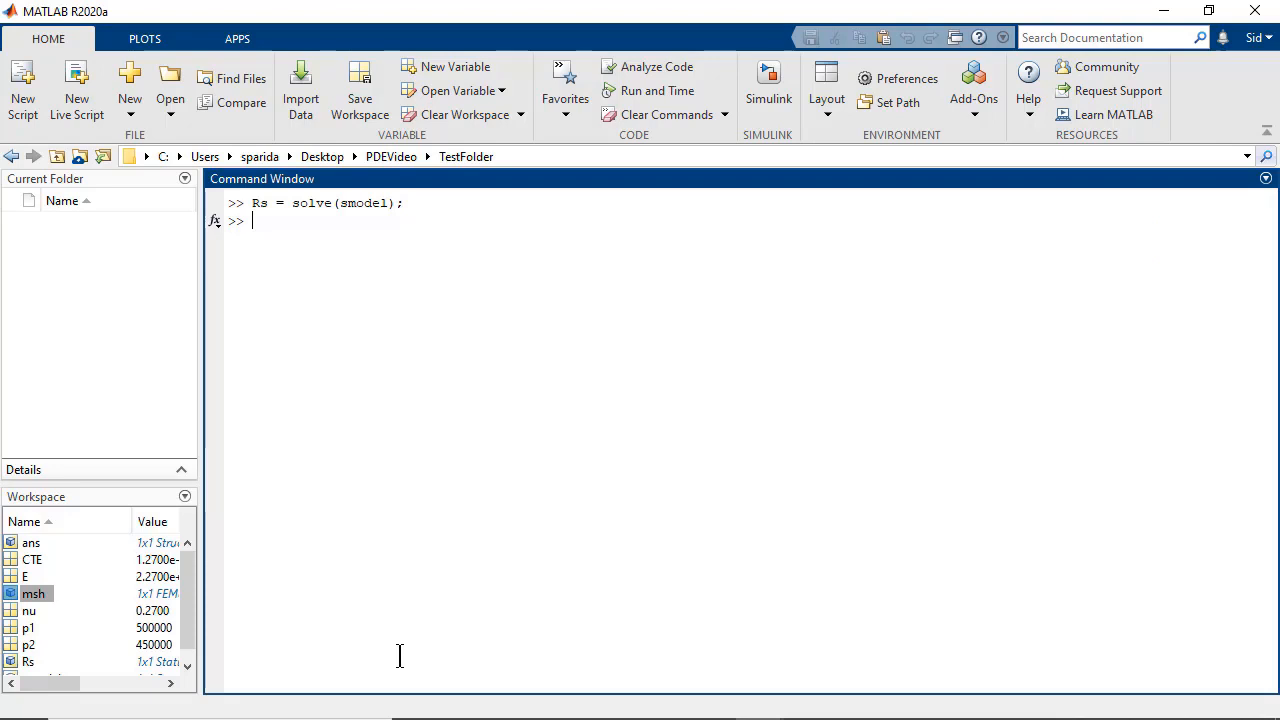
Plot Rs.VonMisesStress with pdeplot3D on the shape deformed by Rs.Displacement scaled 100.
text(pdeplot3D(smodel, ')
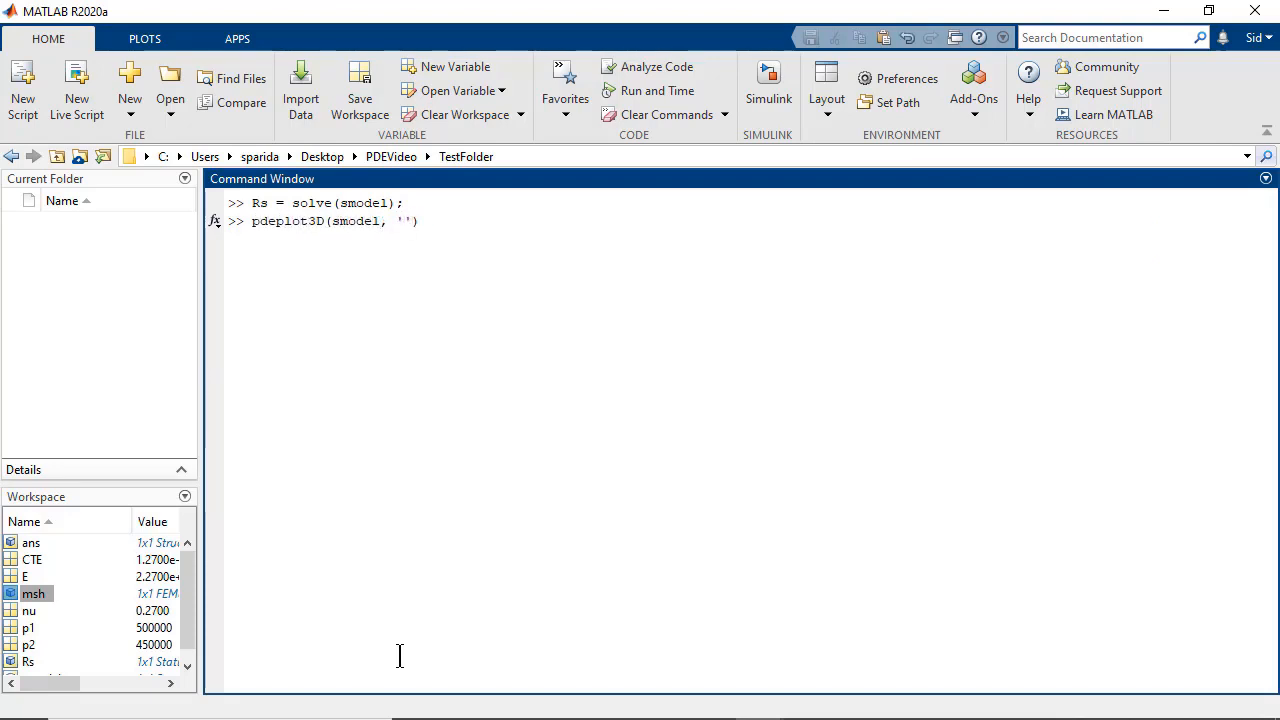
text('ColorMapData', Rs.VonMisesStress)
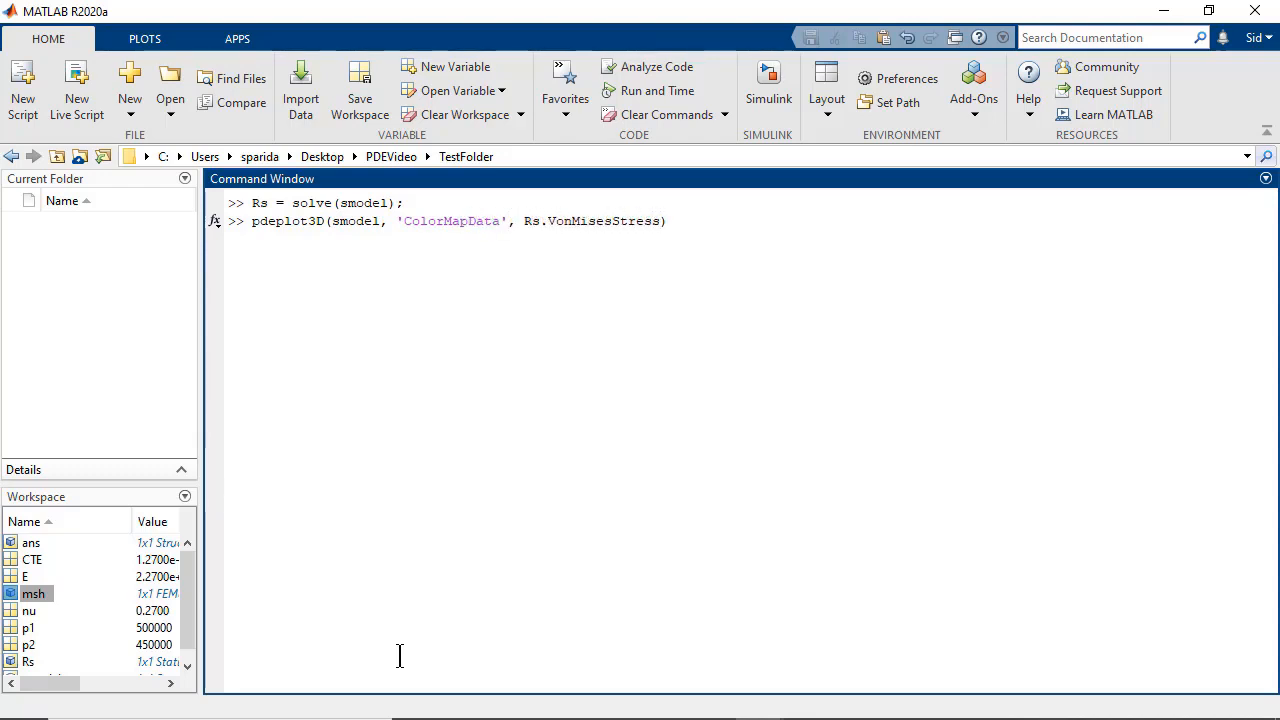
text(, 'Deformation')
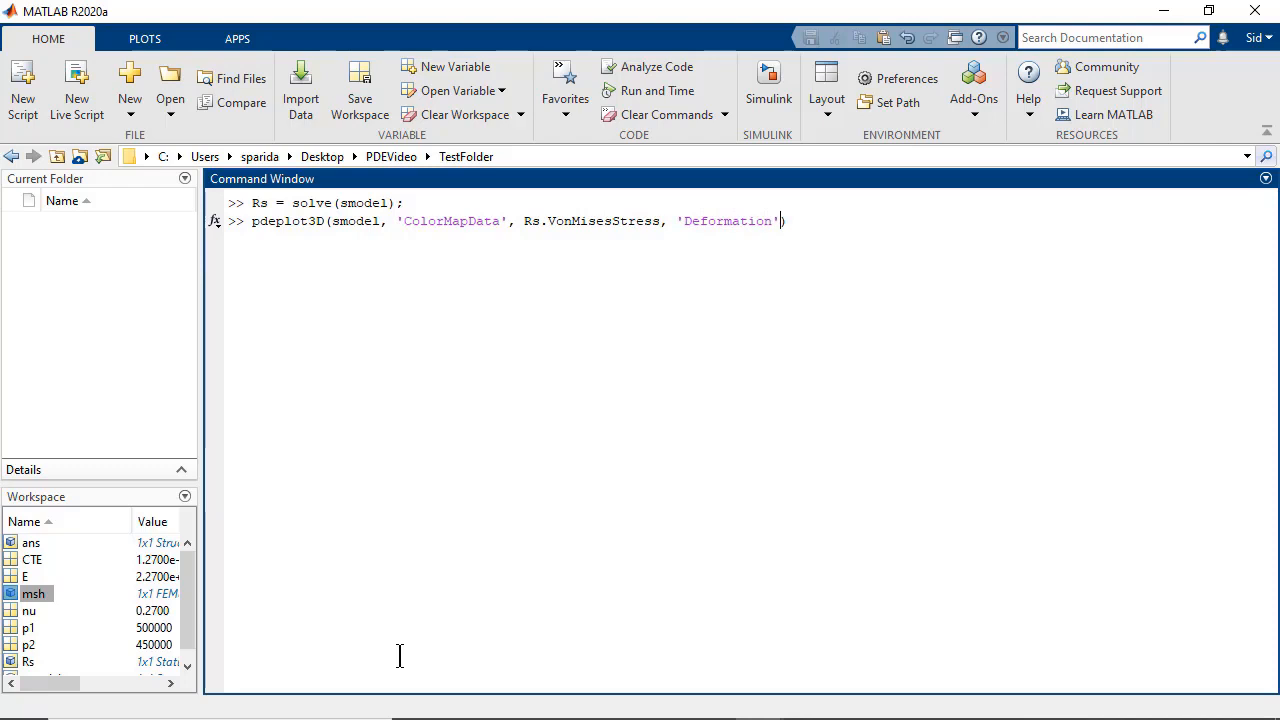
text(, Rs.D)
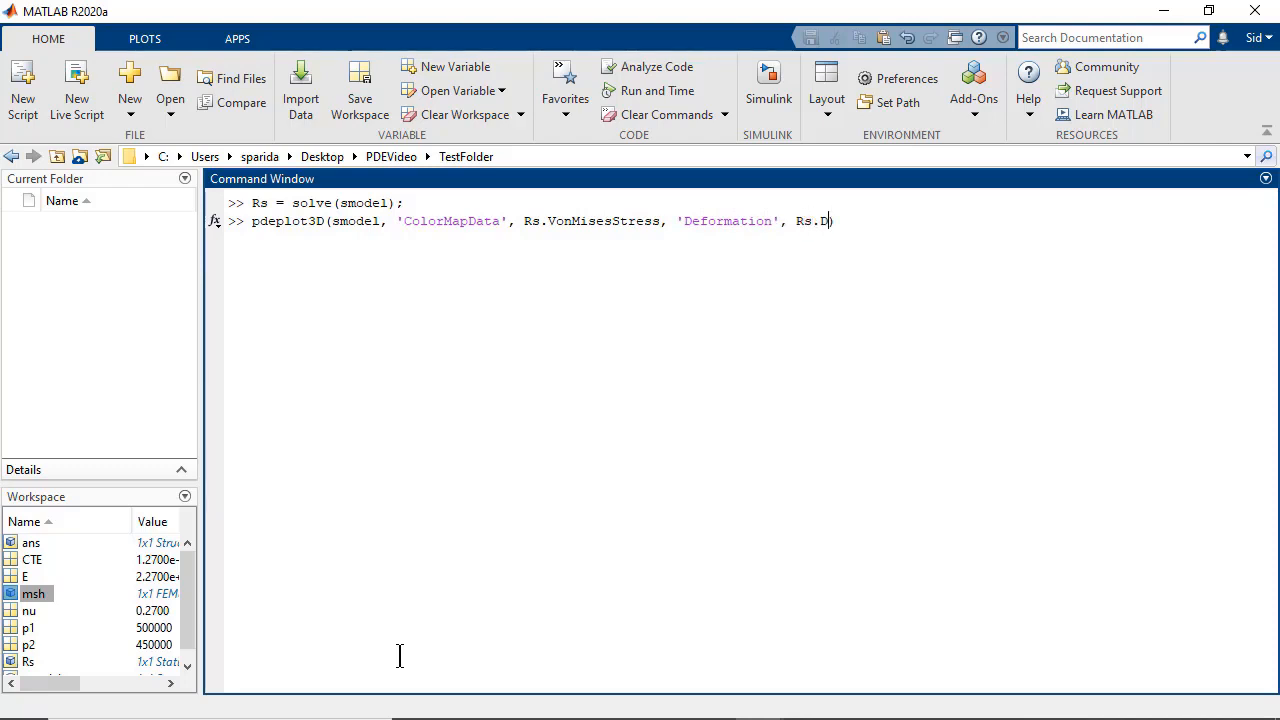
text(isplacement, '')
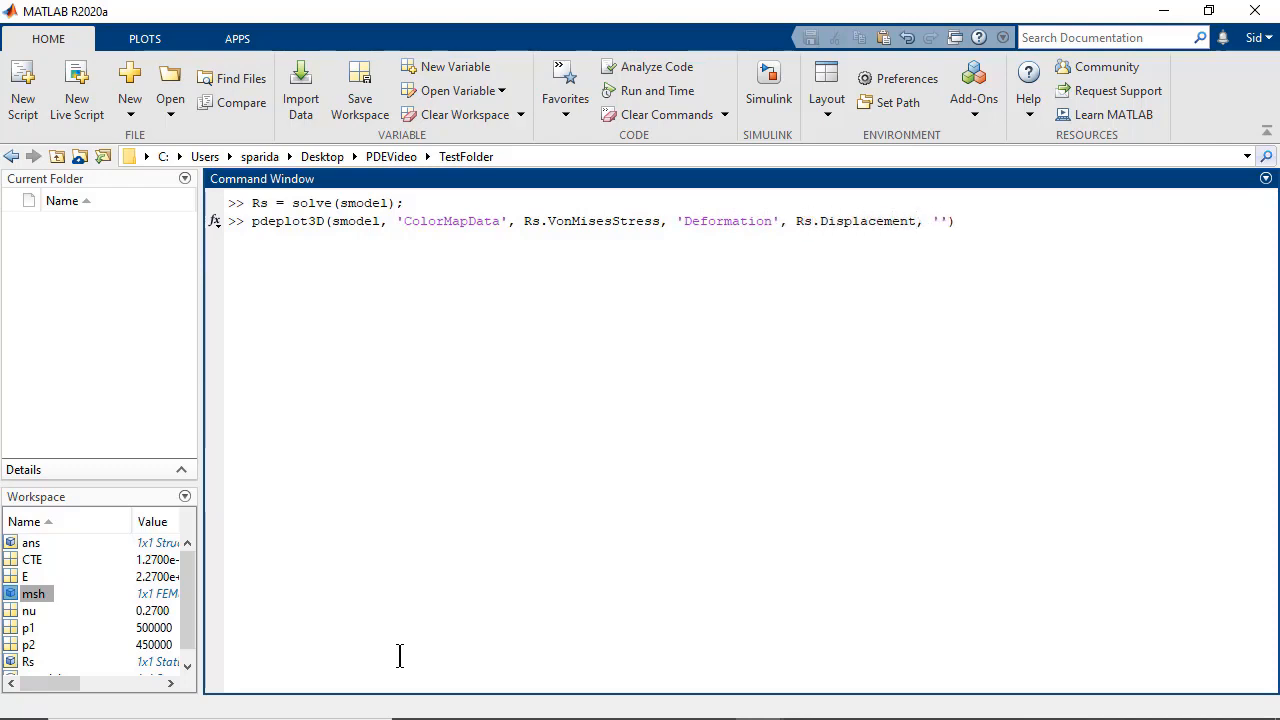
text(DeformationScaleFactor)
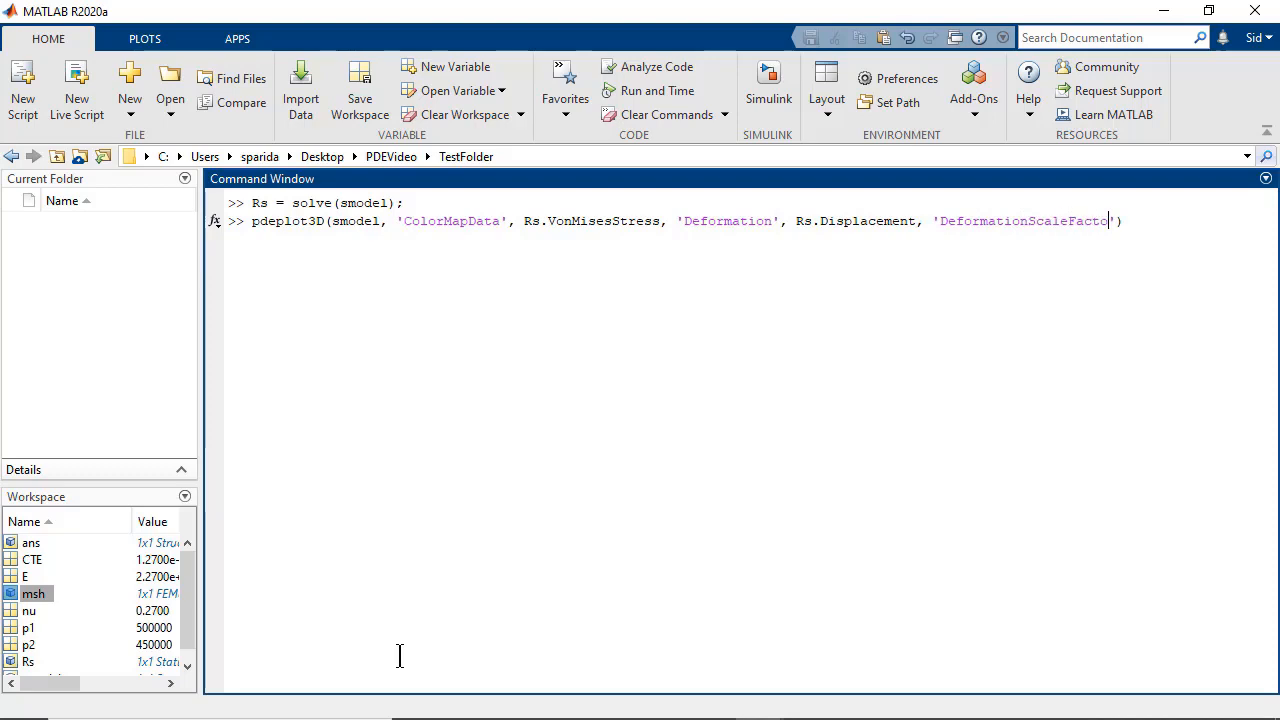
text(', 100);)
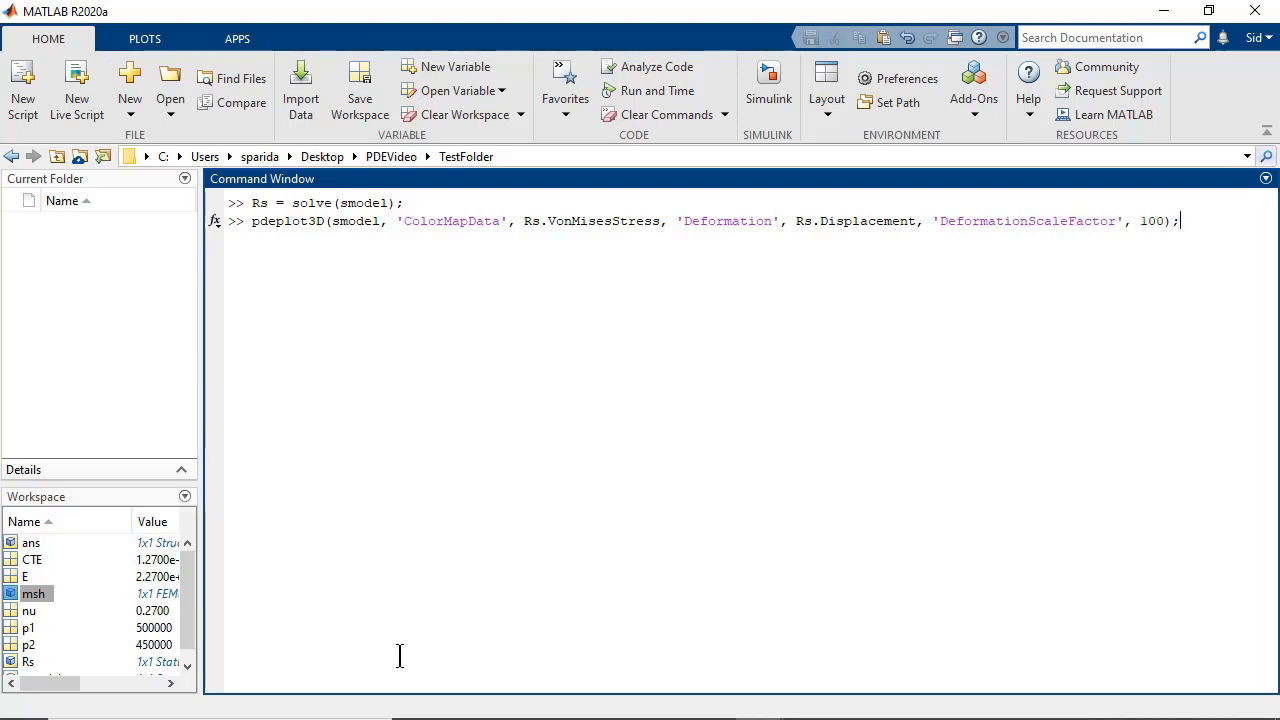
key(enter)
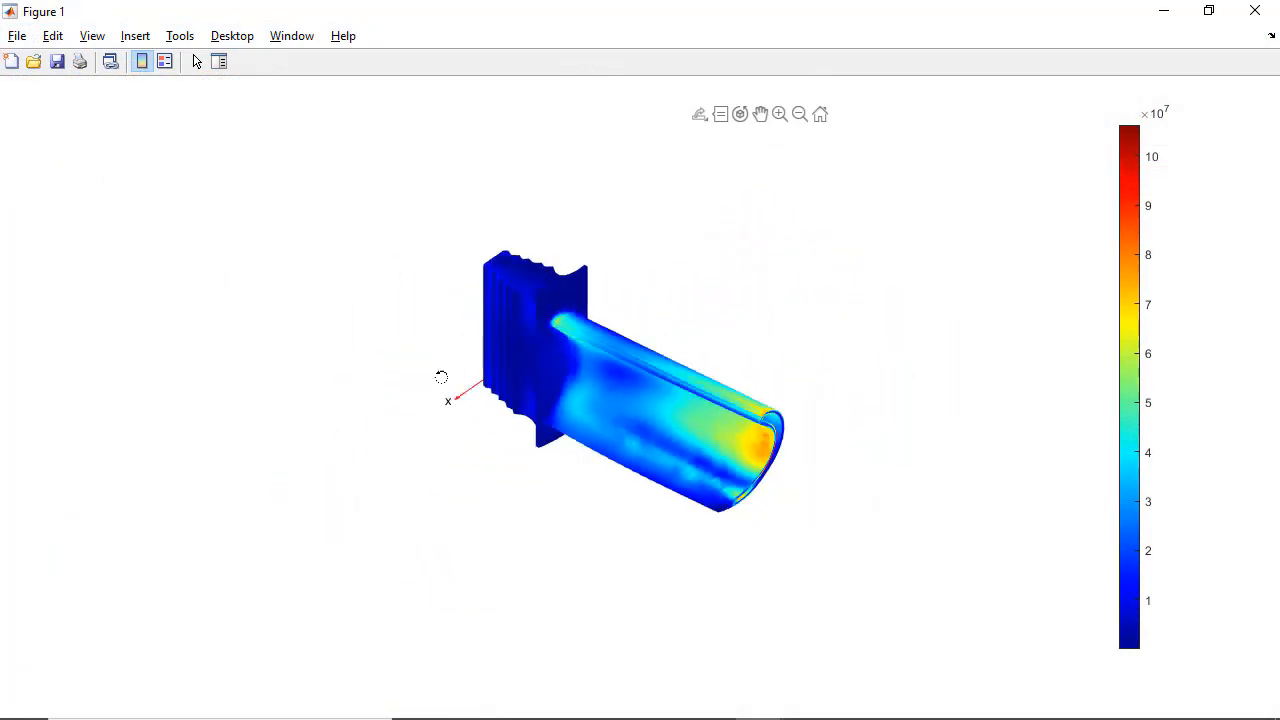
Rotate the blade to a side view and note the tip stress is below the elastic limit.
drag(440, 376, 156, 304)
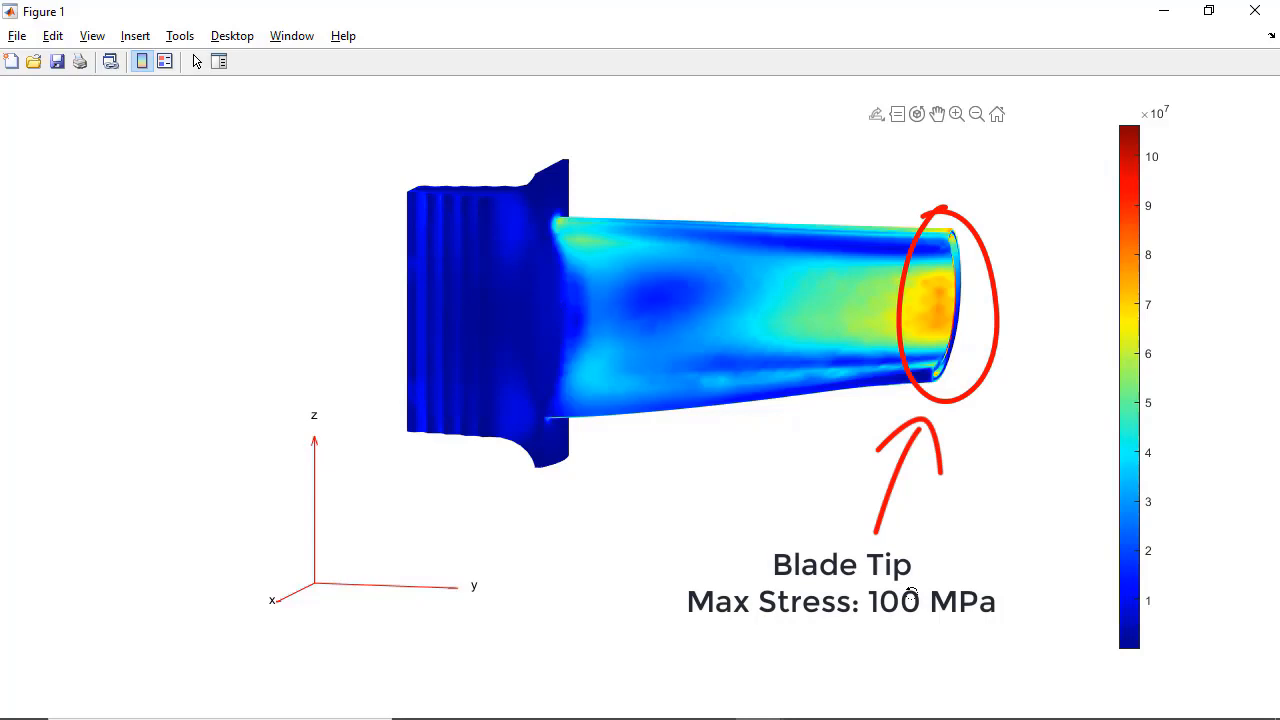
text(< Elastic Limit)
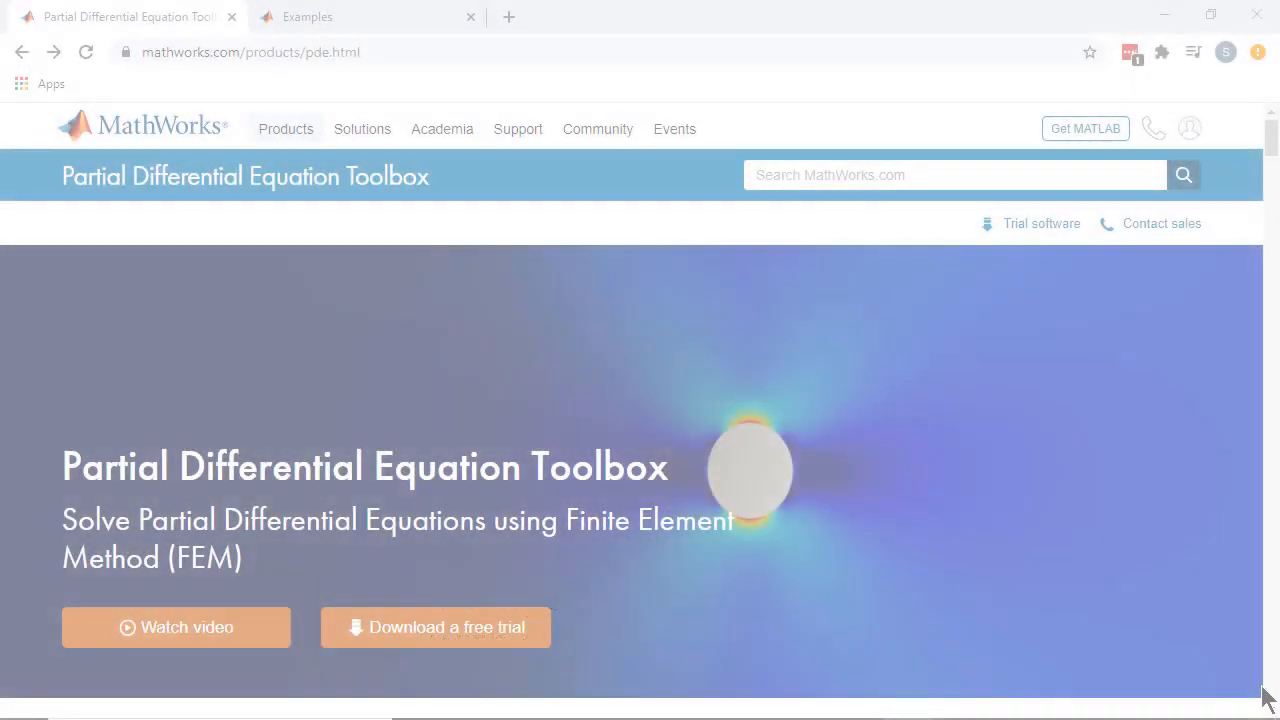
Scroll the PDE Toolbox product page, then browse the Help Center examples gallery.
scroll(down, 3)
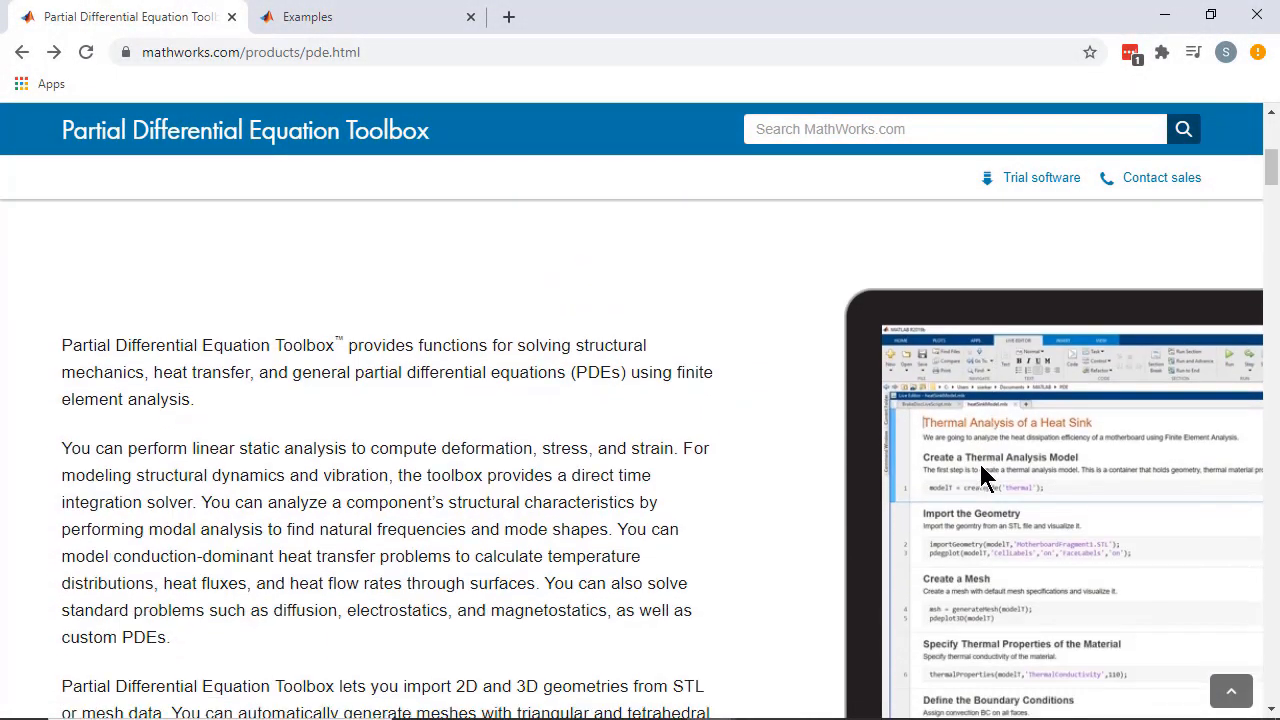
scroll(down, 3)
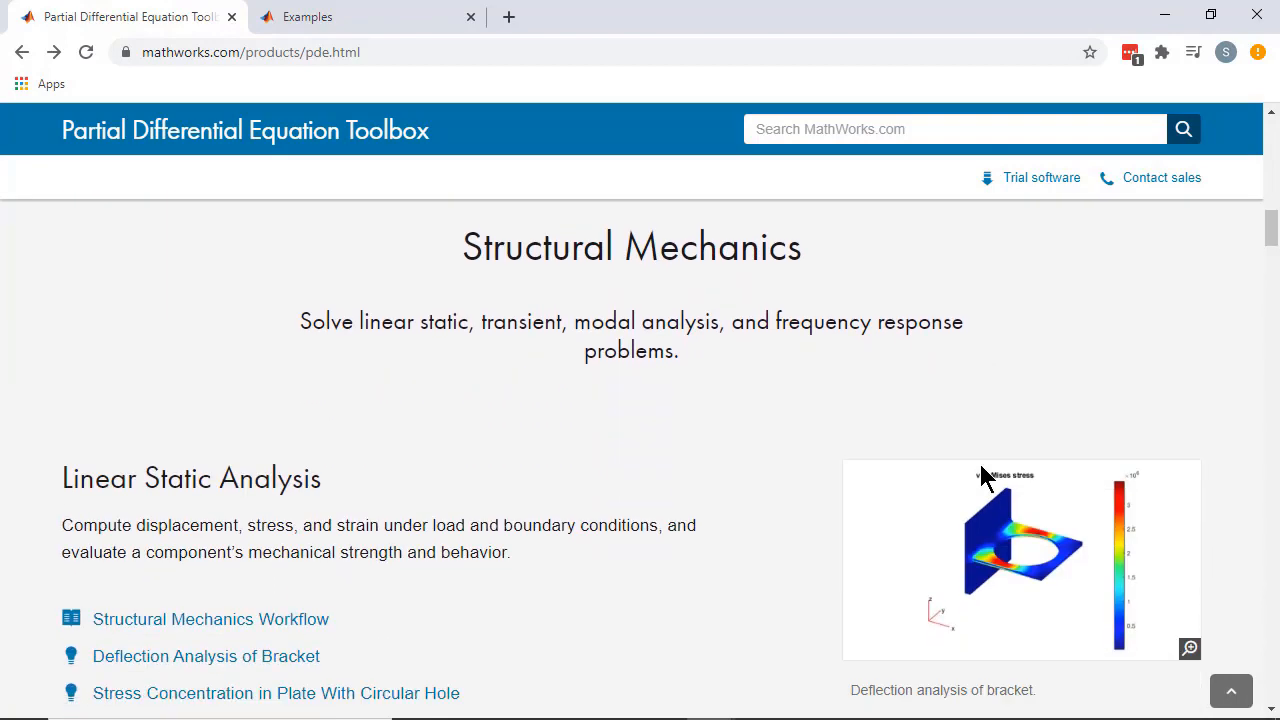
scroll(down, 3)
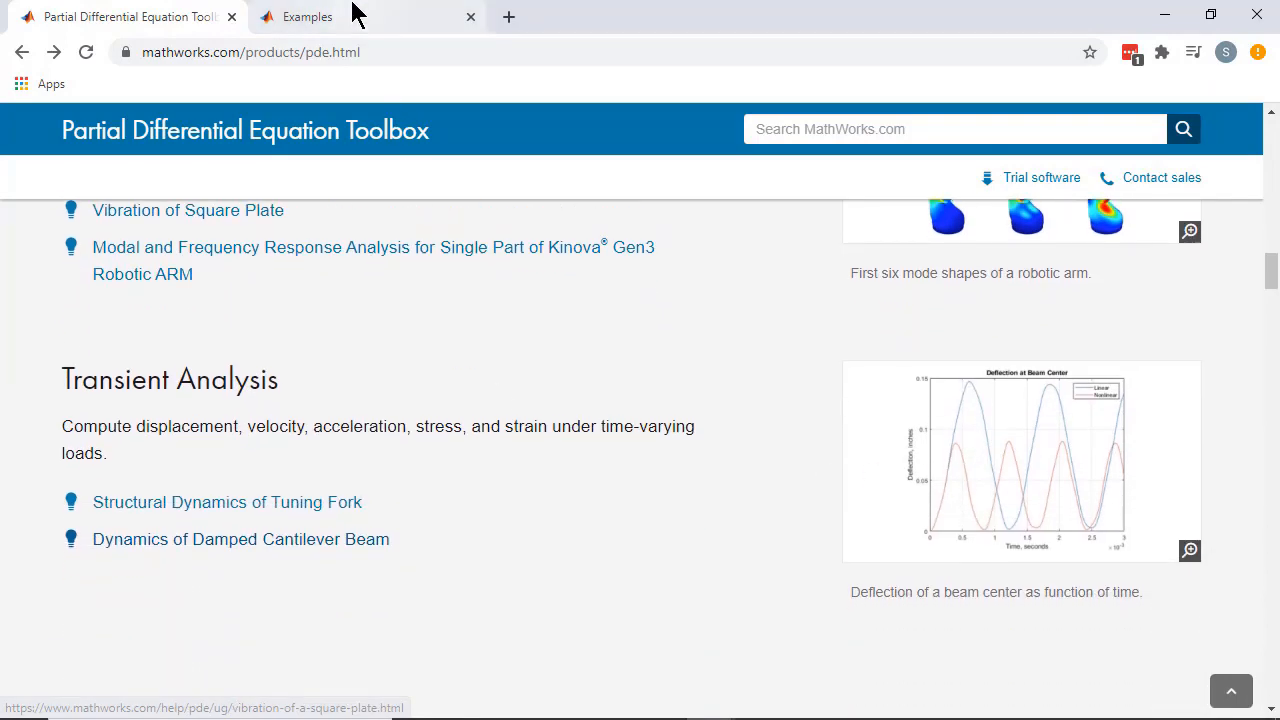
click(308, 16)
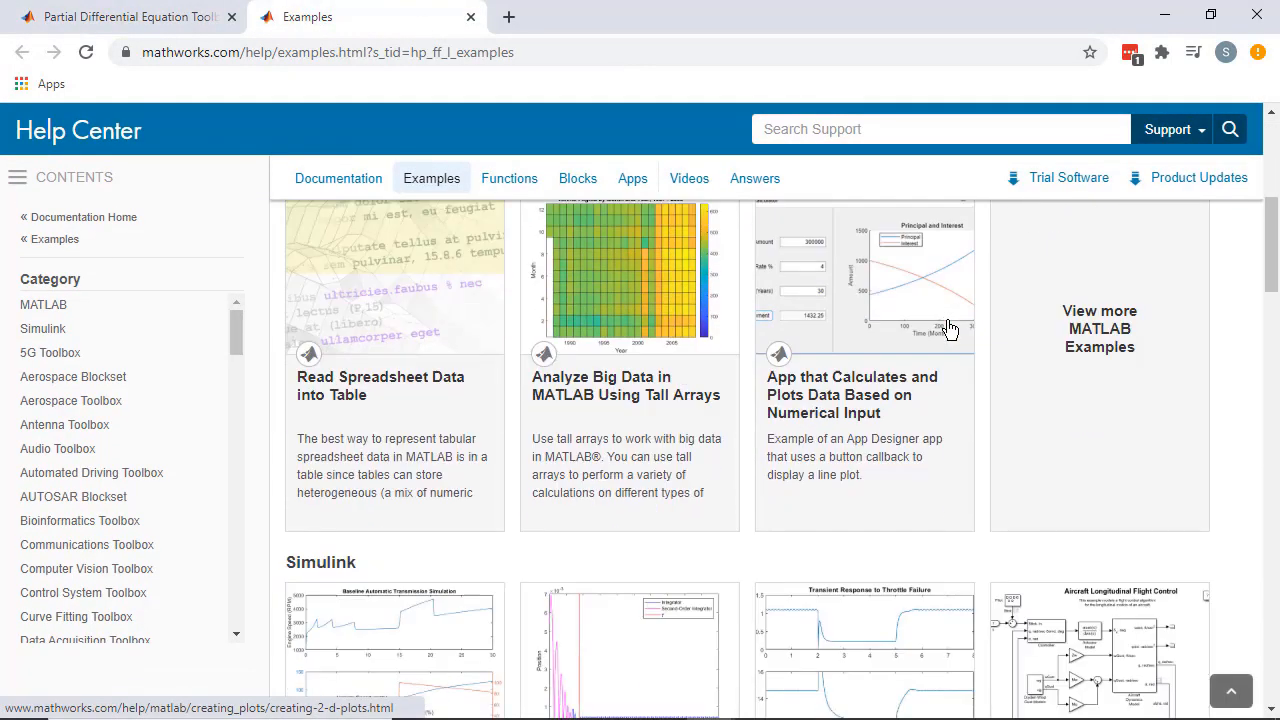
scroll(down, 3)
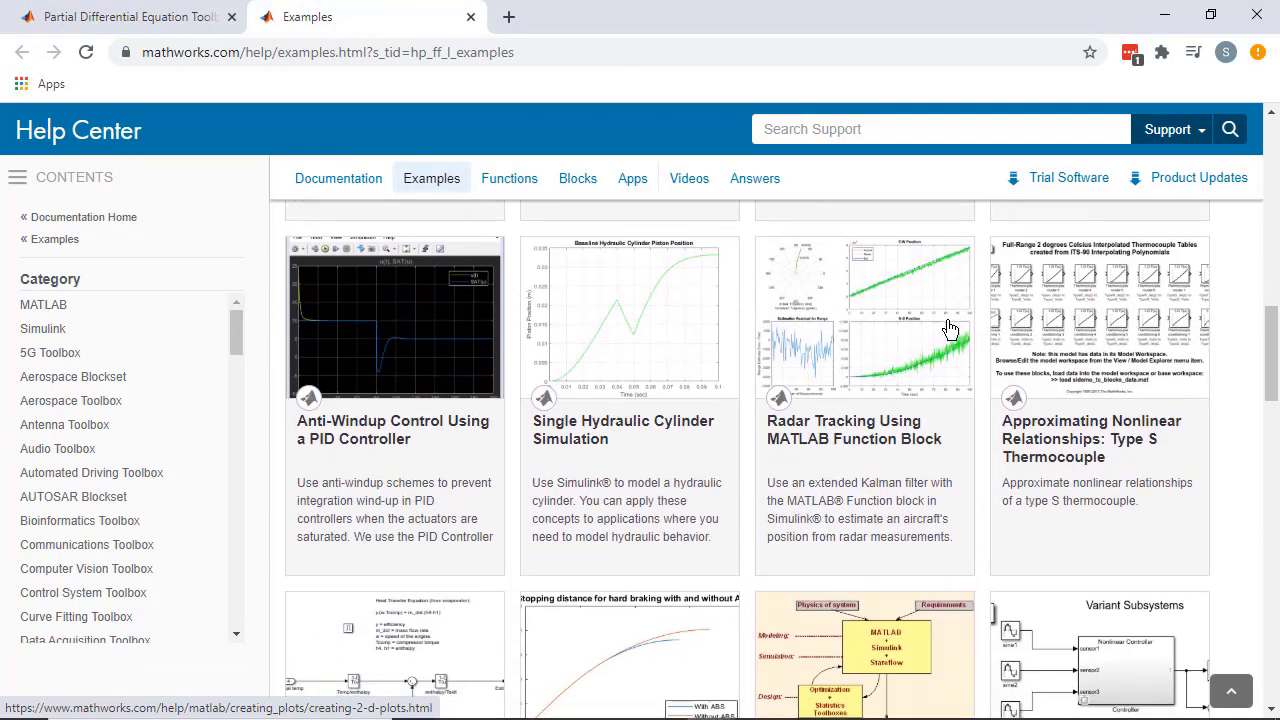